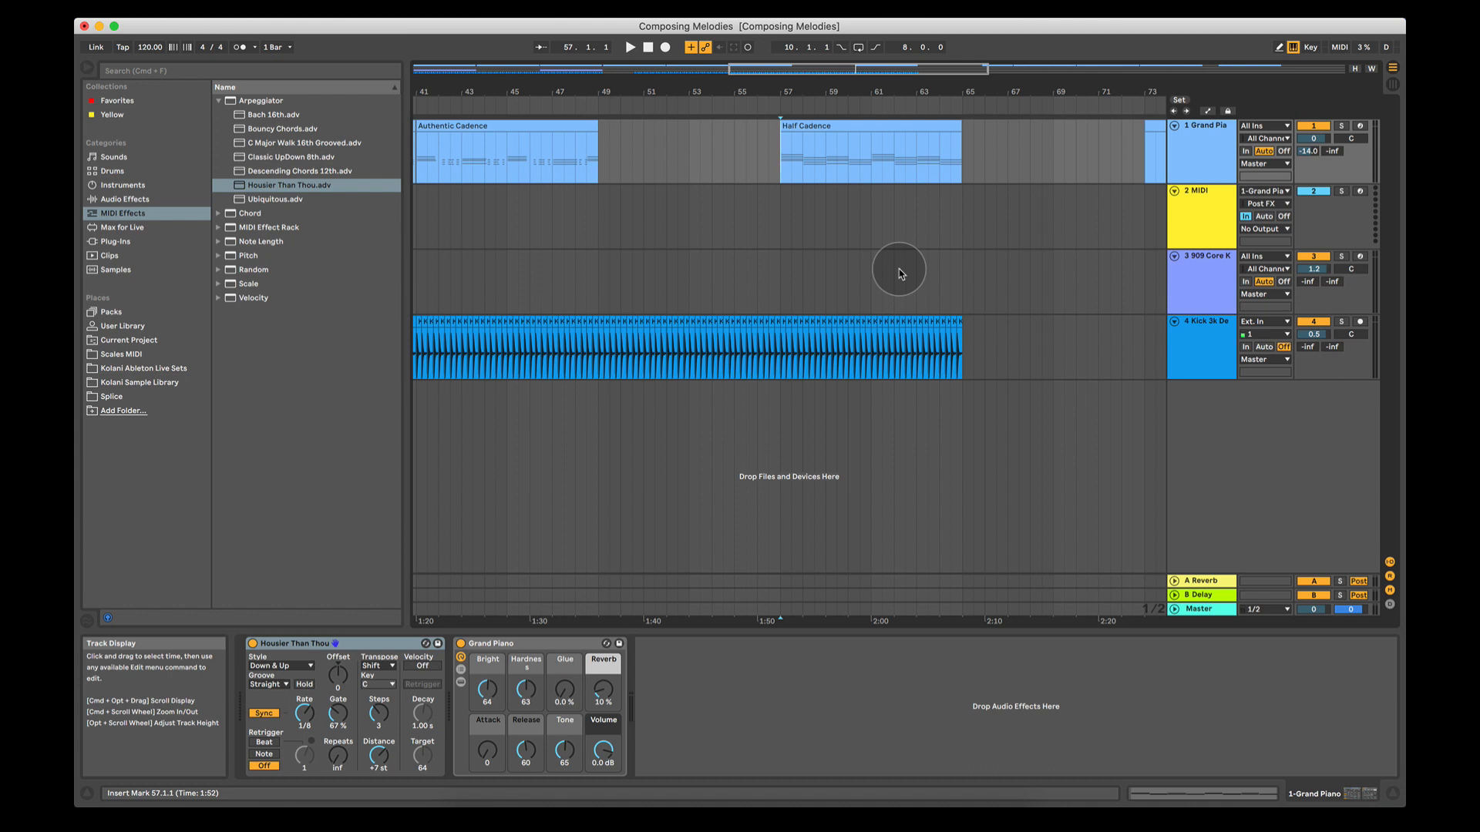
# Open the Half Cadence clip and place the start marker there.
pyautogui.click(834, 151)
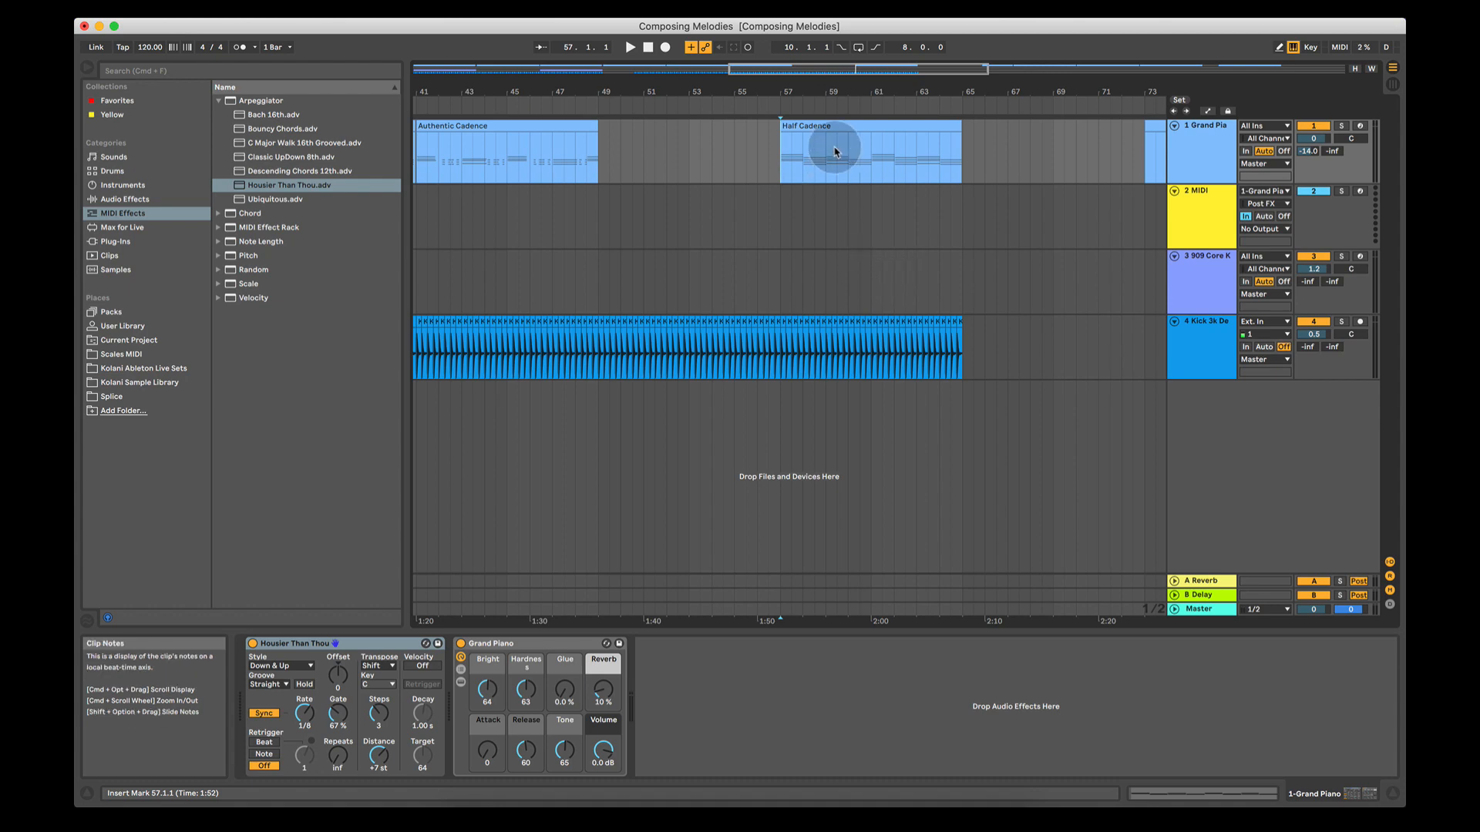
pyautogui.doubleClick(836, 151)
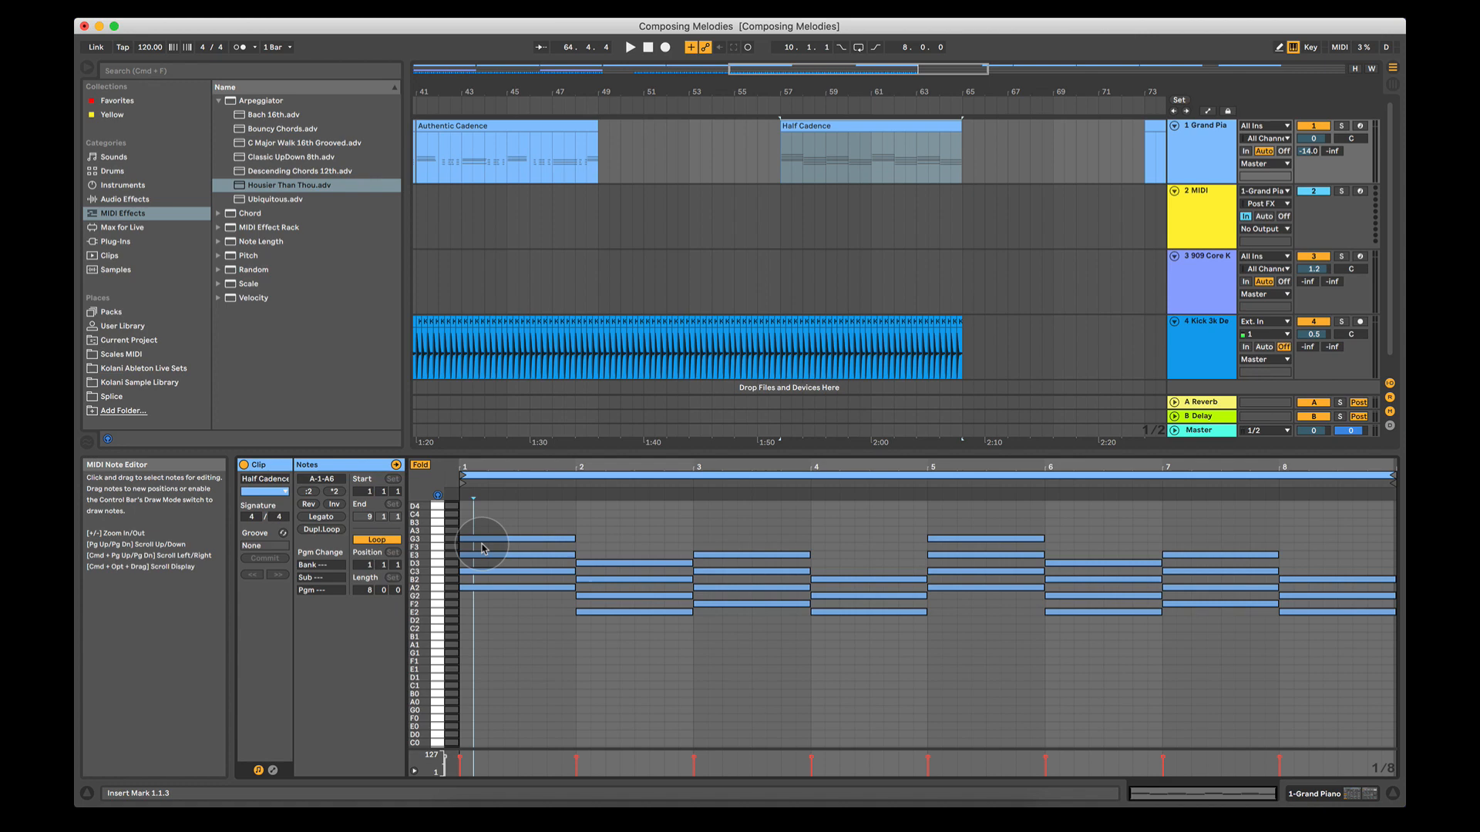
pyautogui.moveTo(1192, 697)
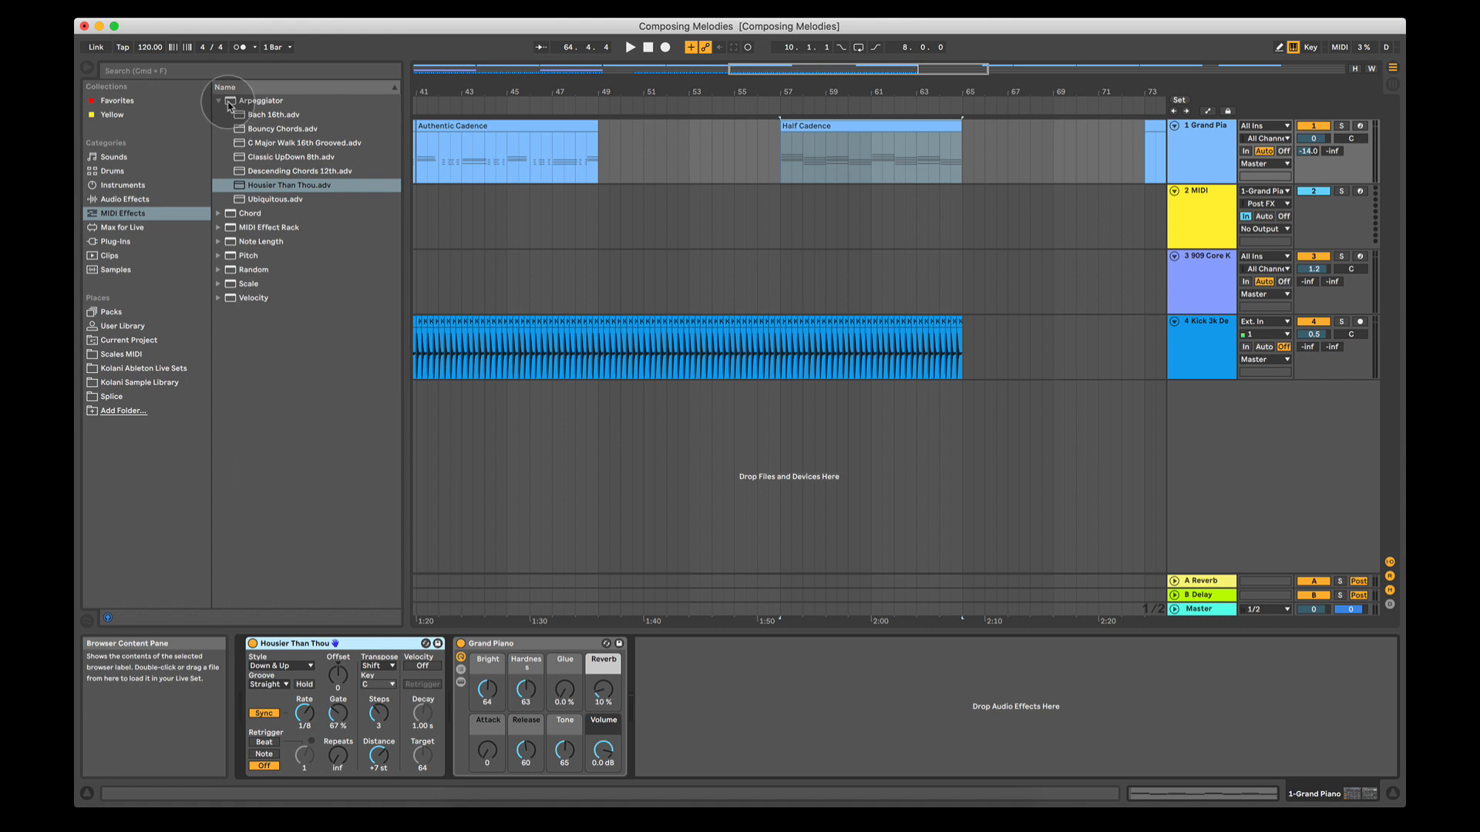
pyautogui.moveTo(337, 685)
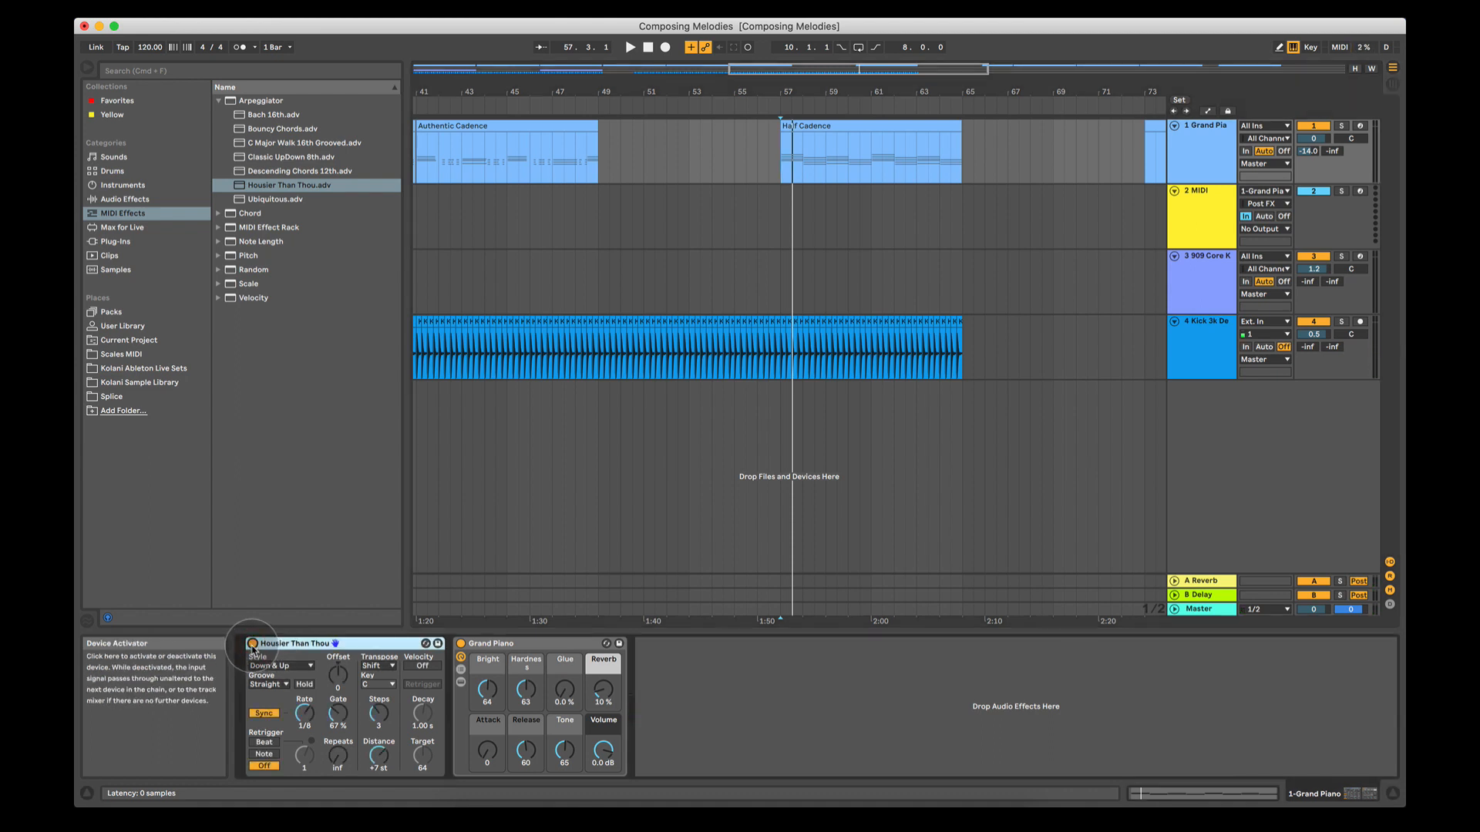
pyautogui.click(774, 164)
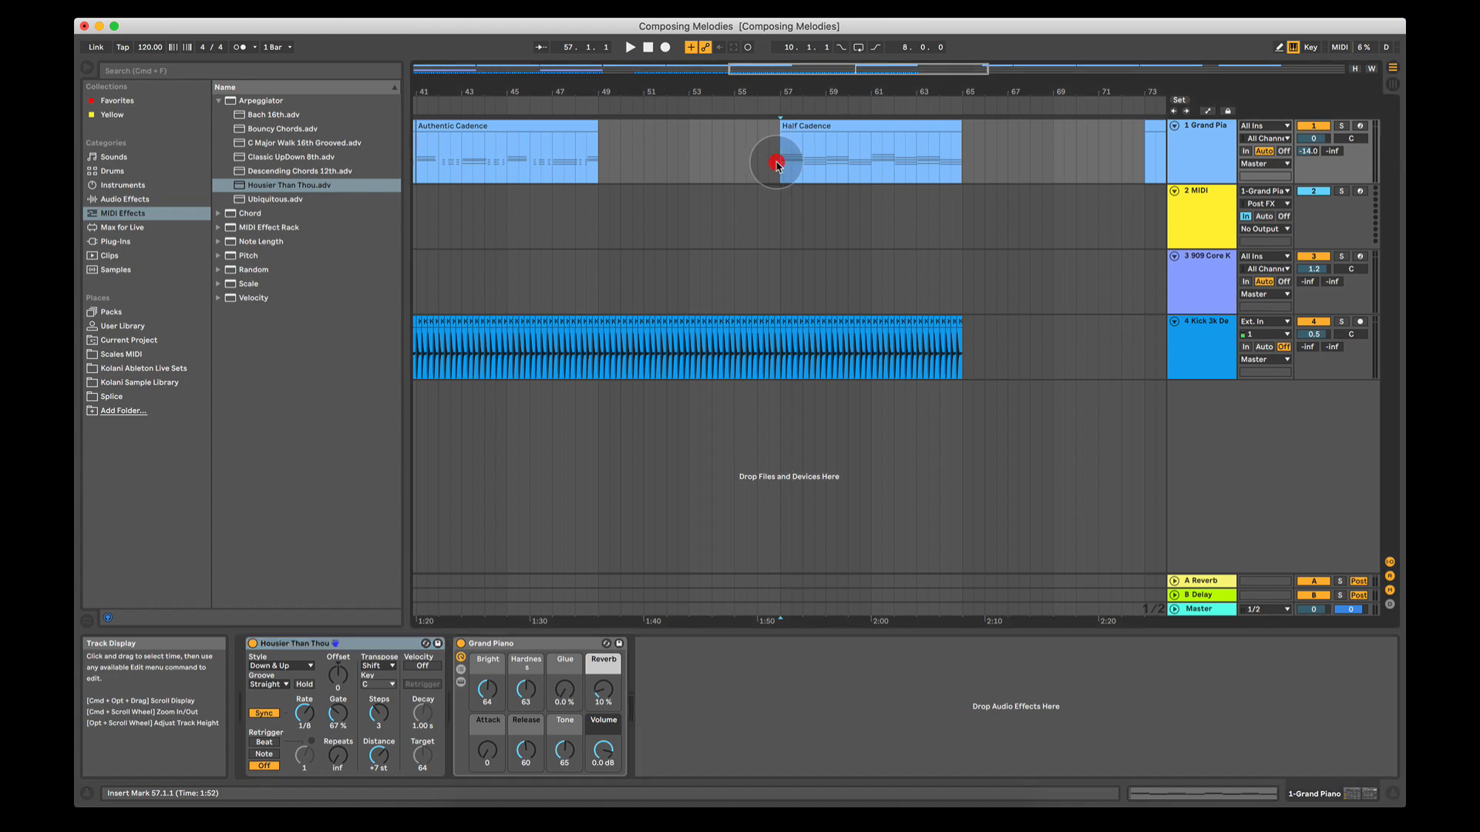
# Play from Half Cadence, set the Arpeggiator Rate to 1/4, then stop playback.
pyautogui.click(629, 47)
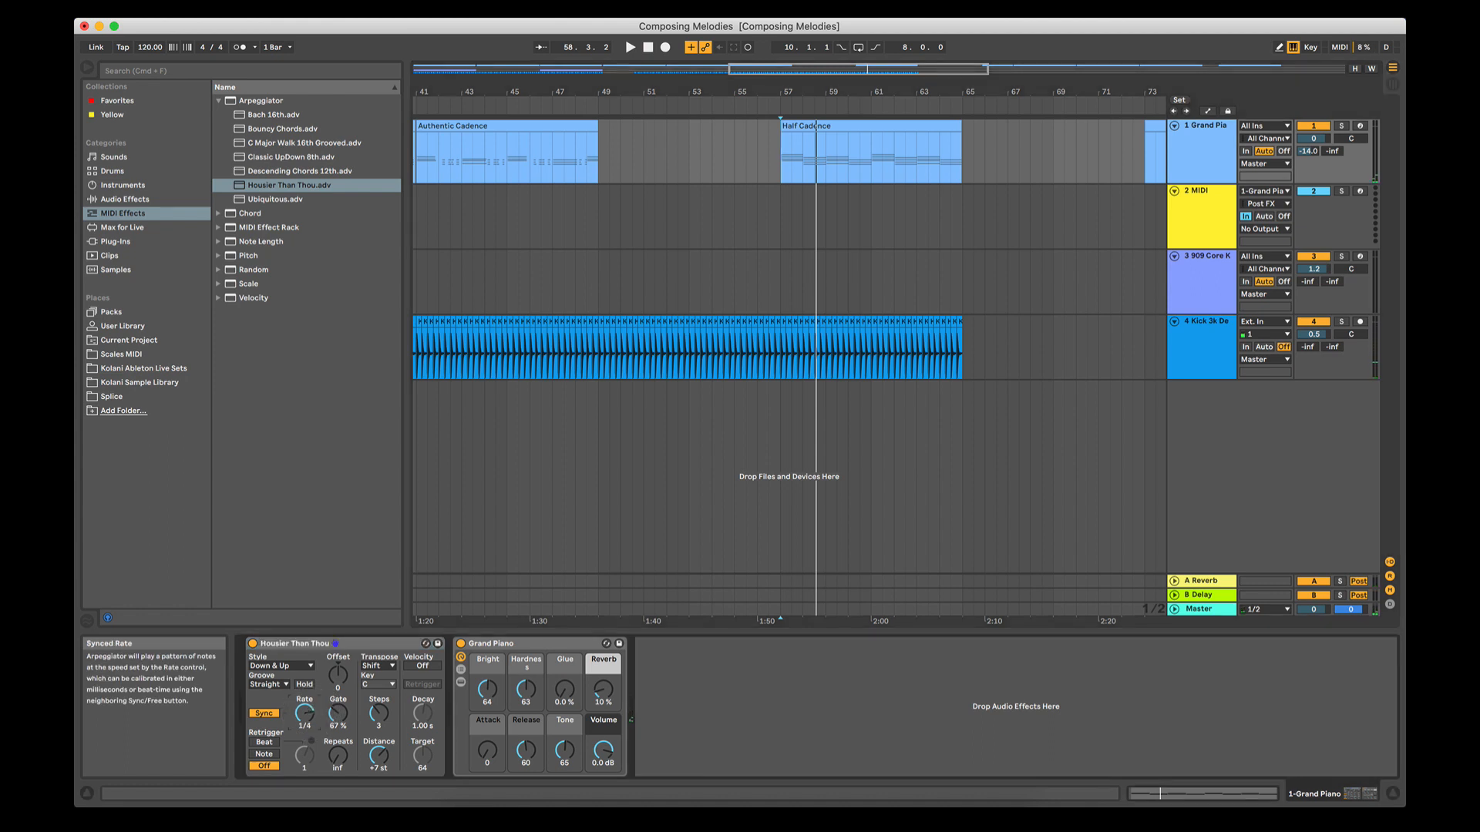
pyautogui.click(630, 47)
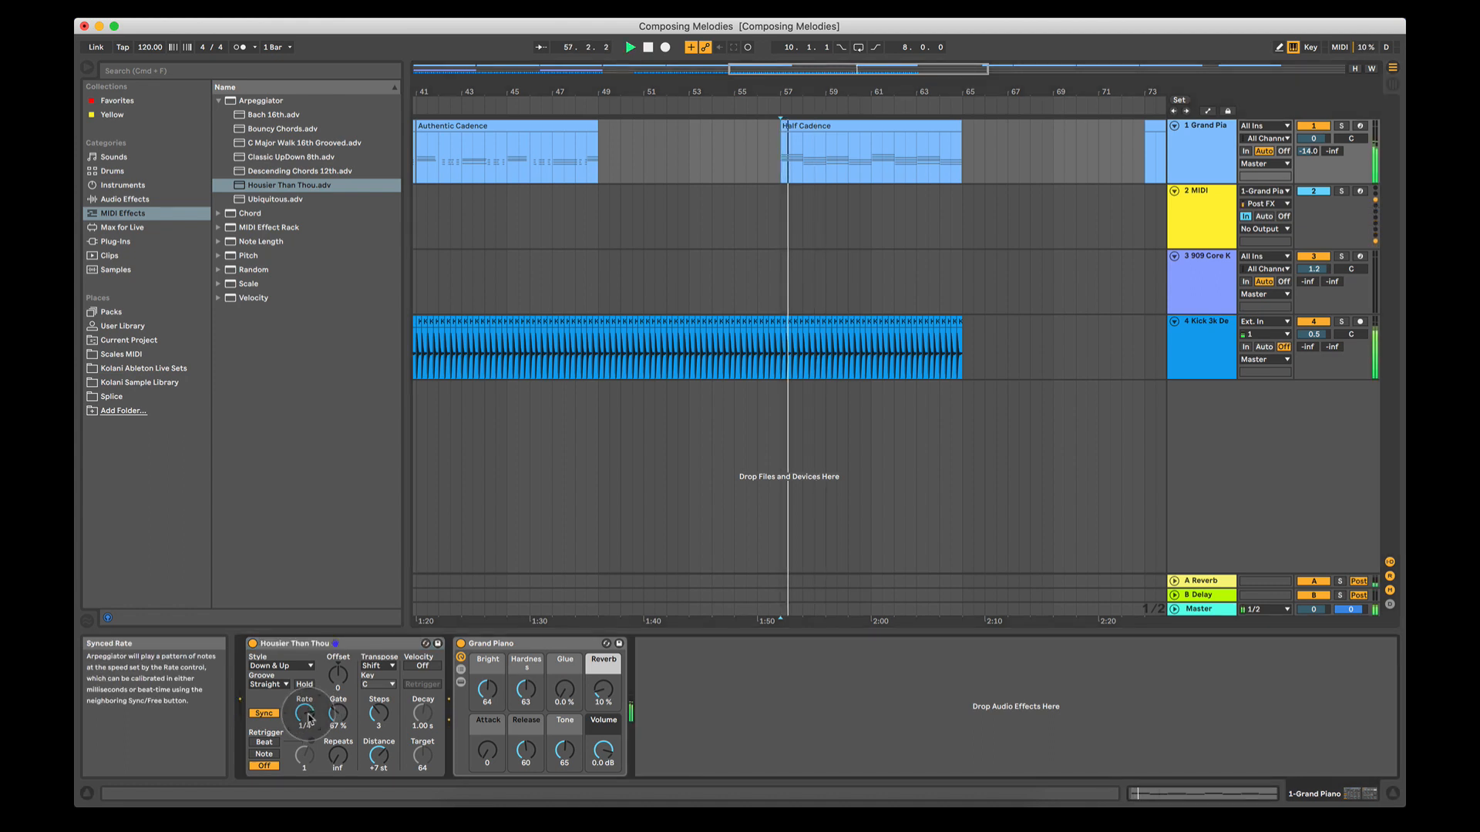
pyautogui.moveTo(303, 712); pyautogui.dragTo(307, 702)
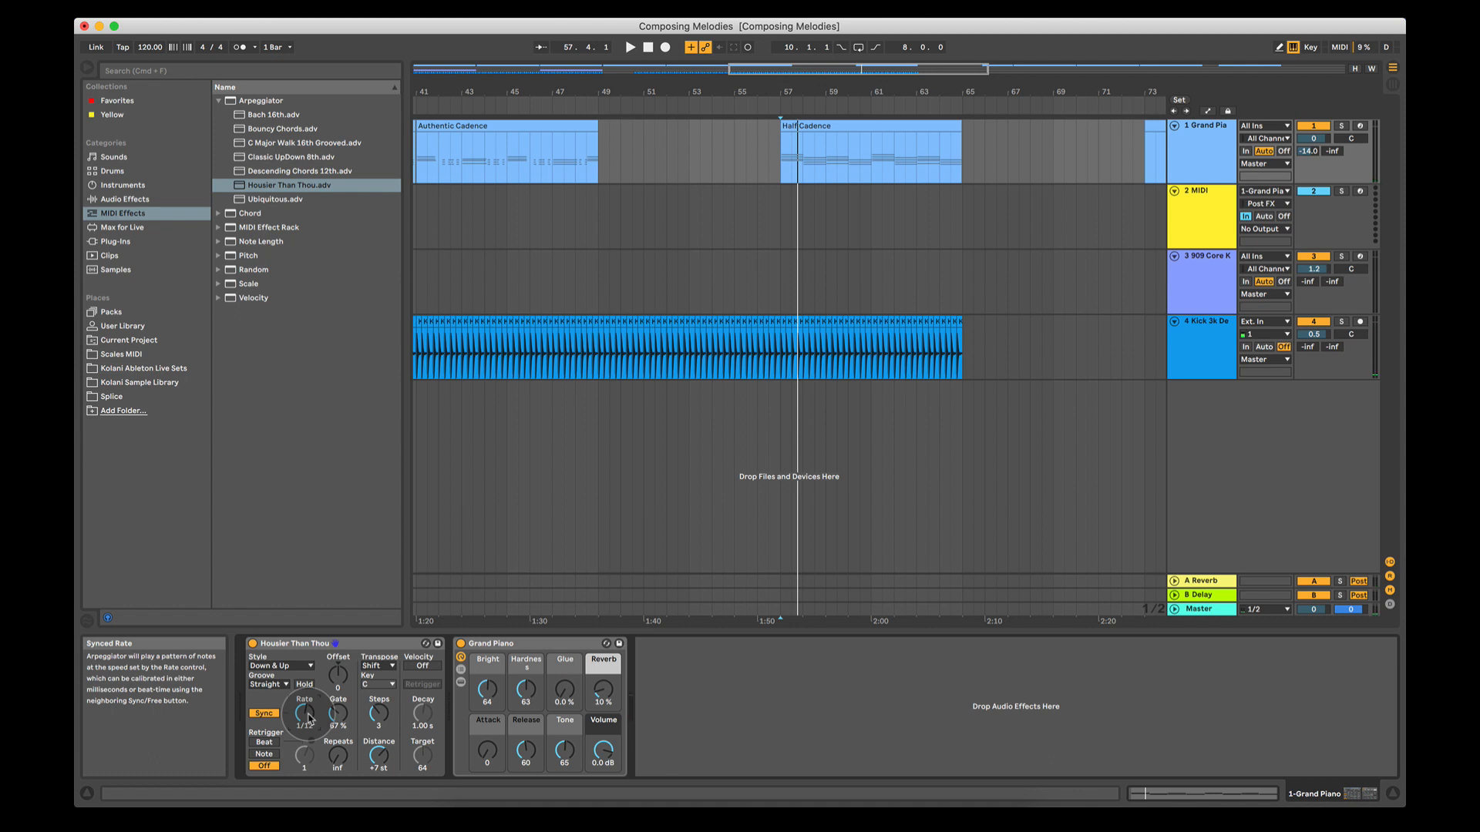
pyautogui.click(630, 47)
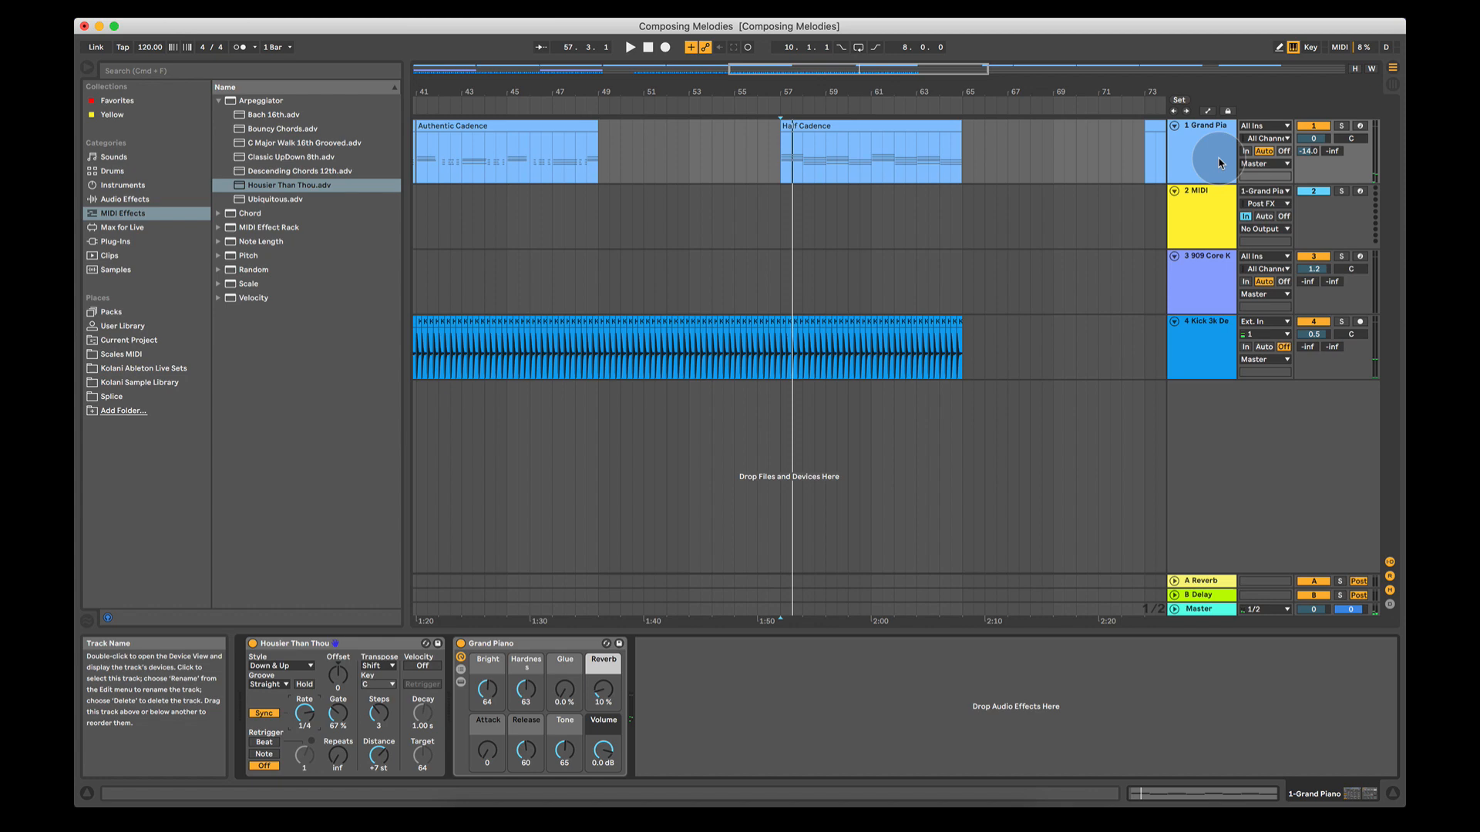
# Insert a MIDI track with MIDI From set to 1-Grand Piano (Post FX), and arm it.
pyautogui.rightClick(1217, 162)
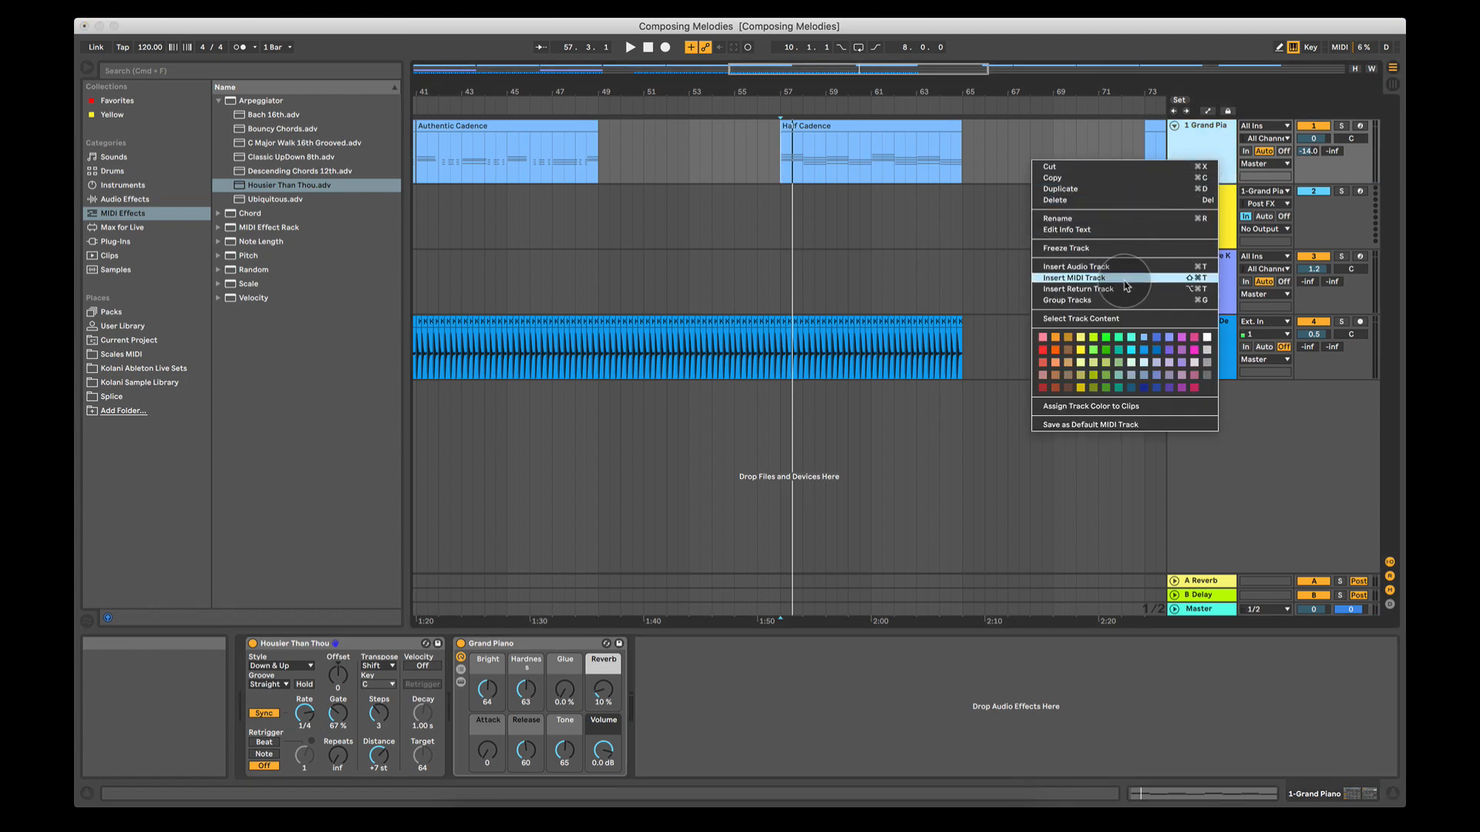
pyautogui.click(1070, 278)
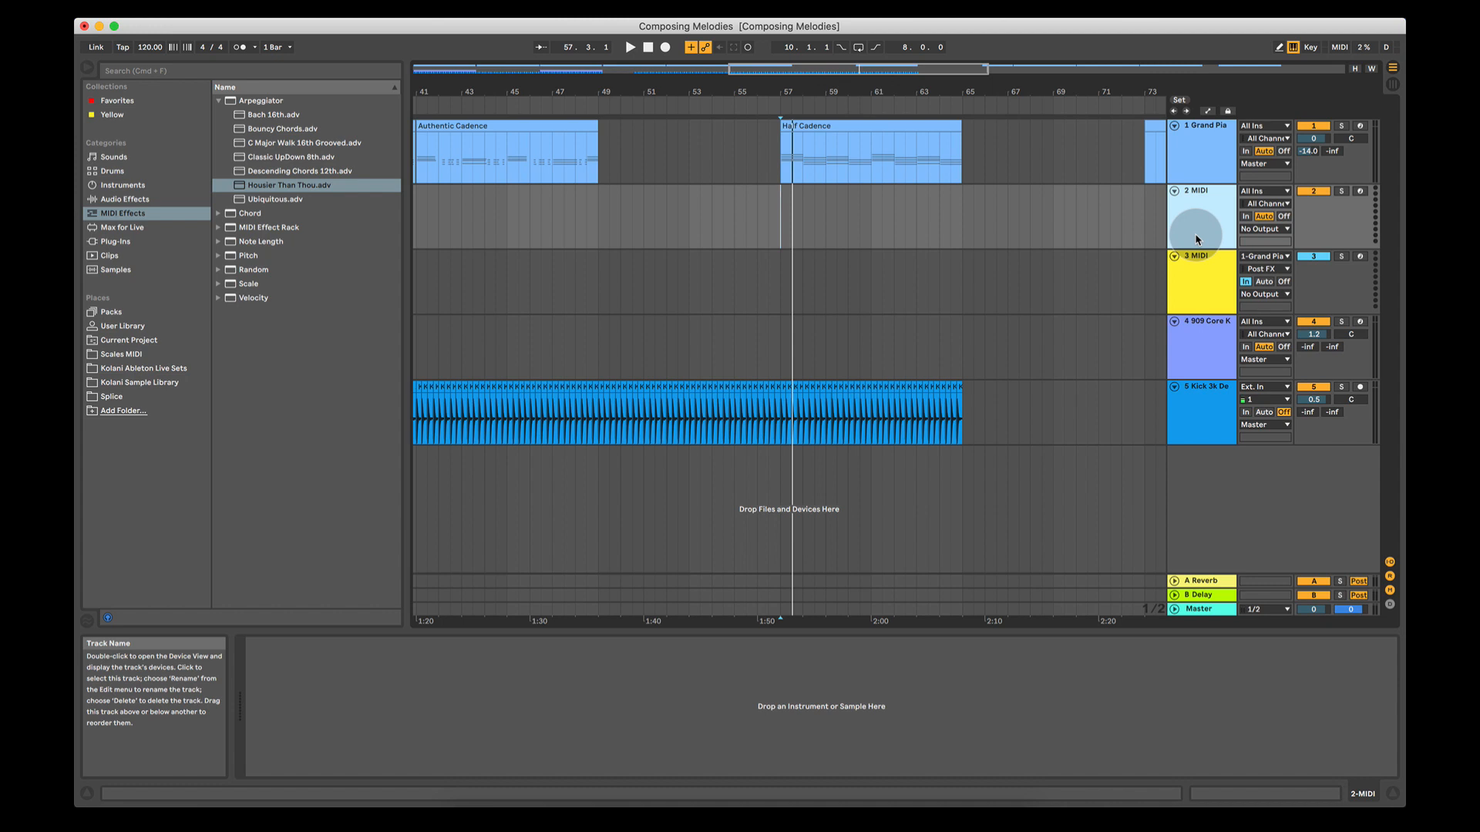
pyautogui.moveTo(1205, 172)
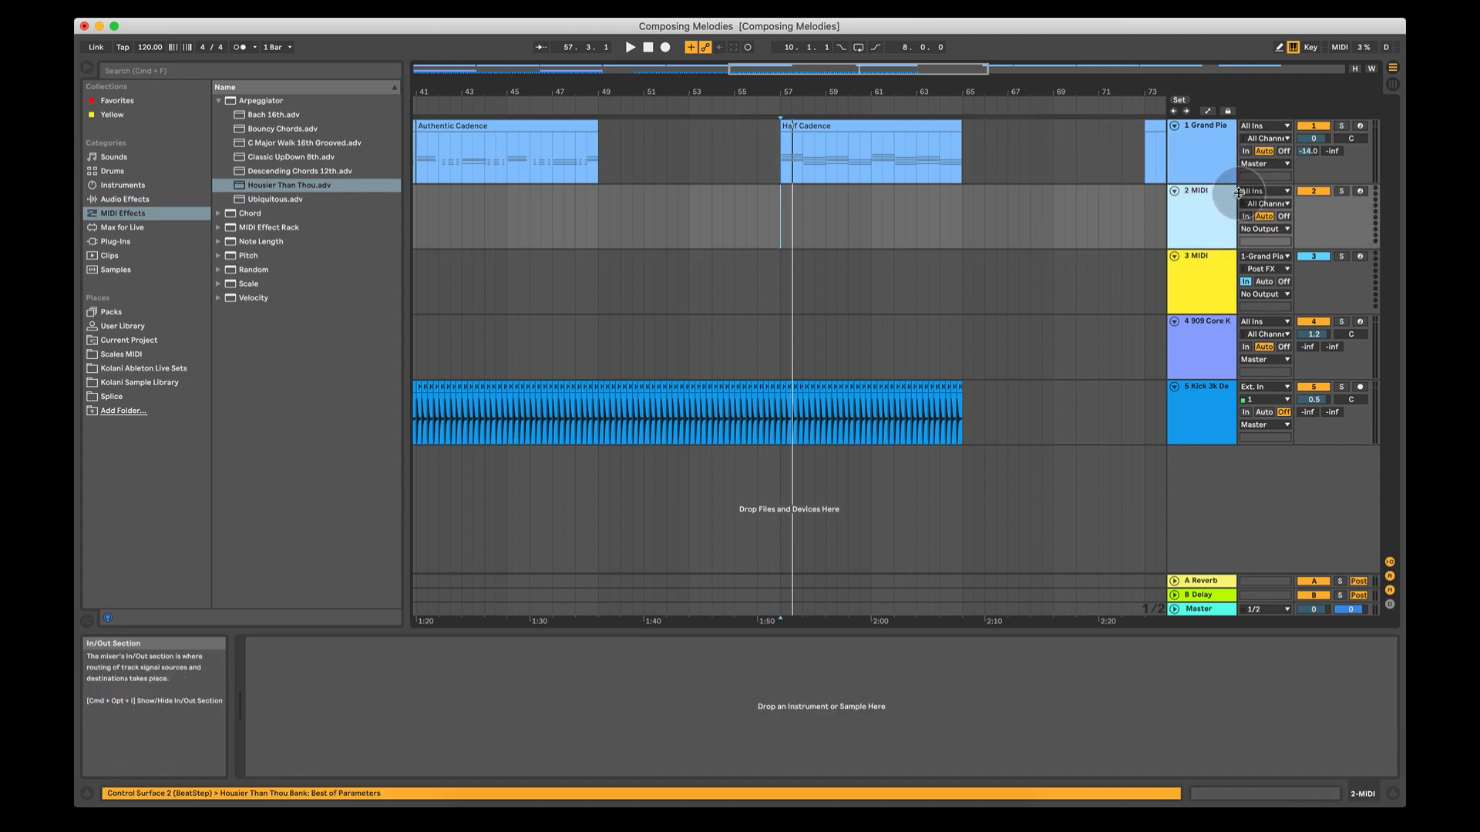
pyautogui.click(1262, 190)
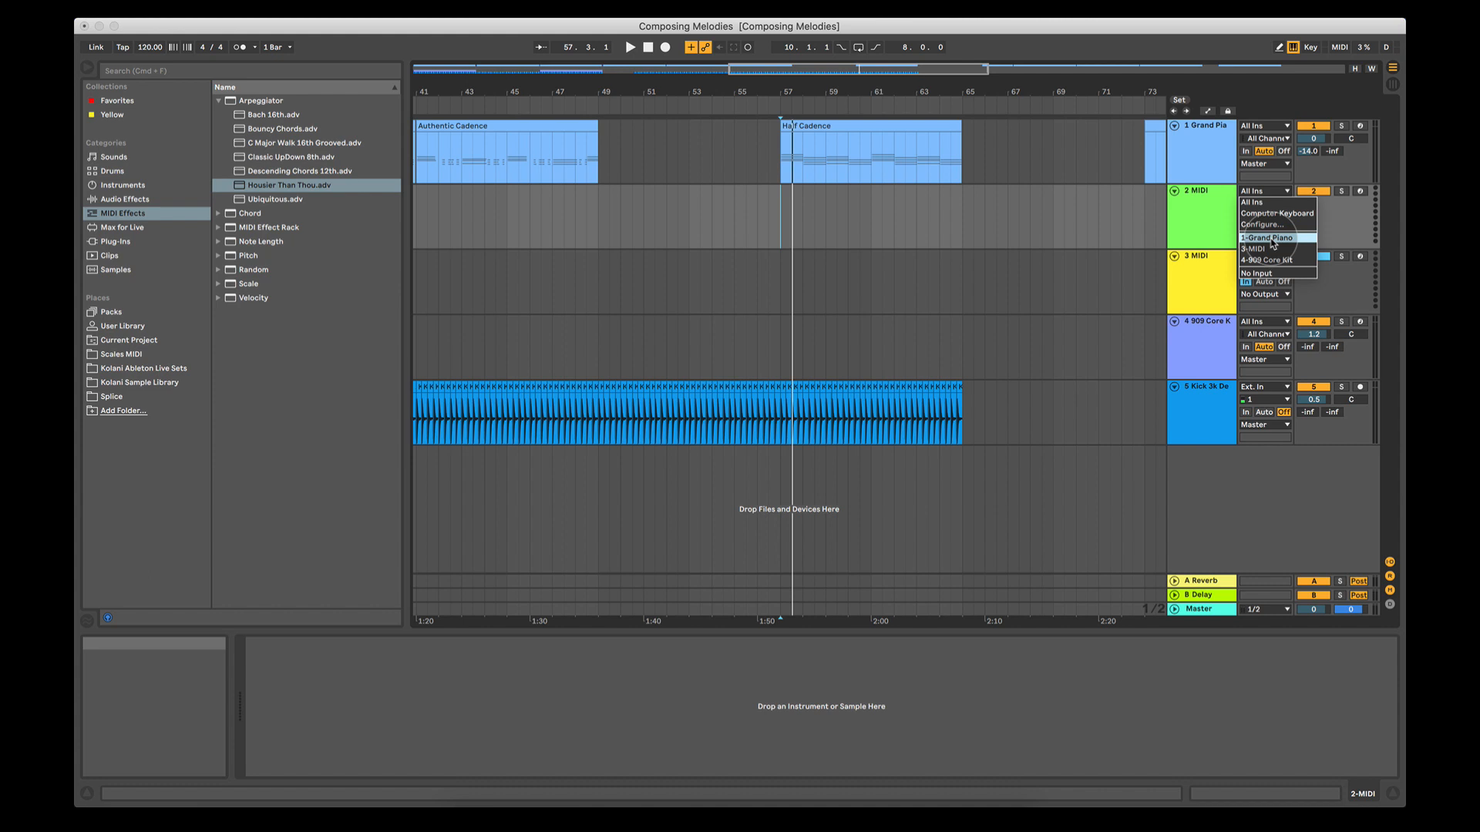
pyautogui.click(1266, 237)
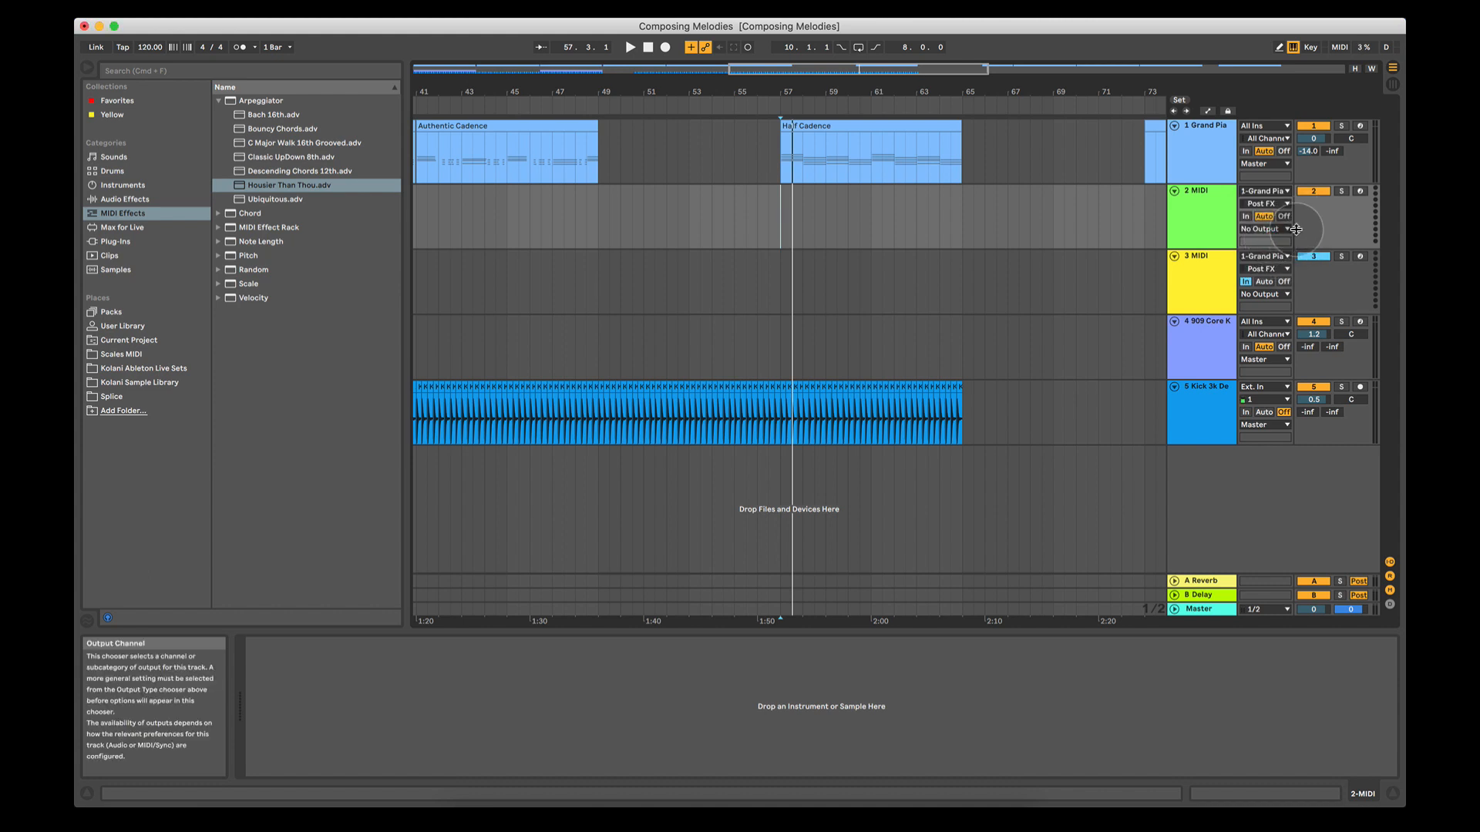
pyautogui.click(1358, 192)
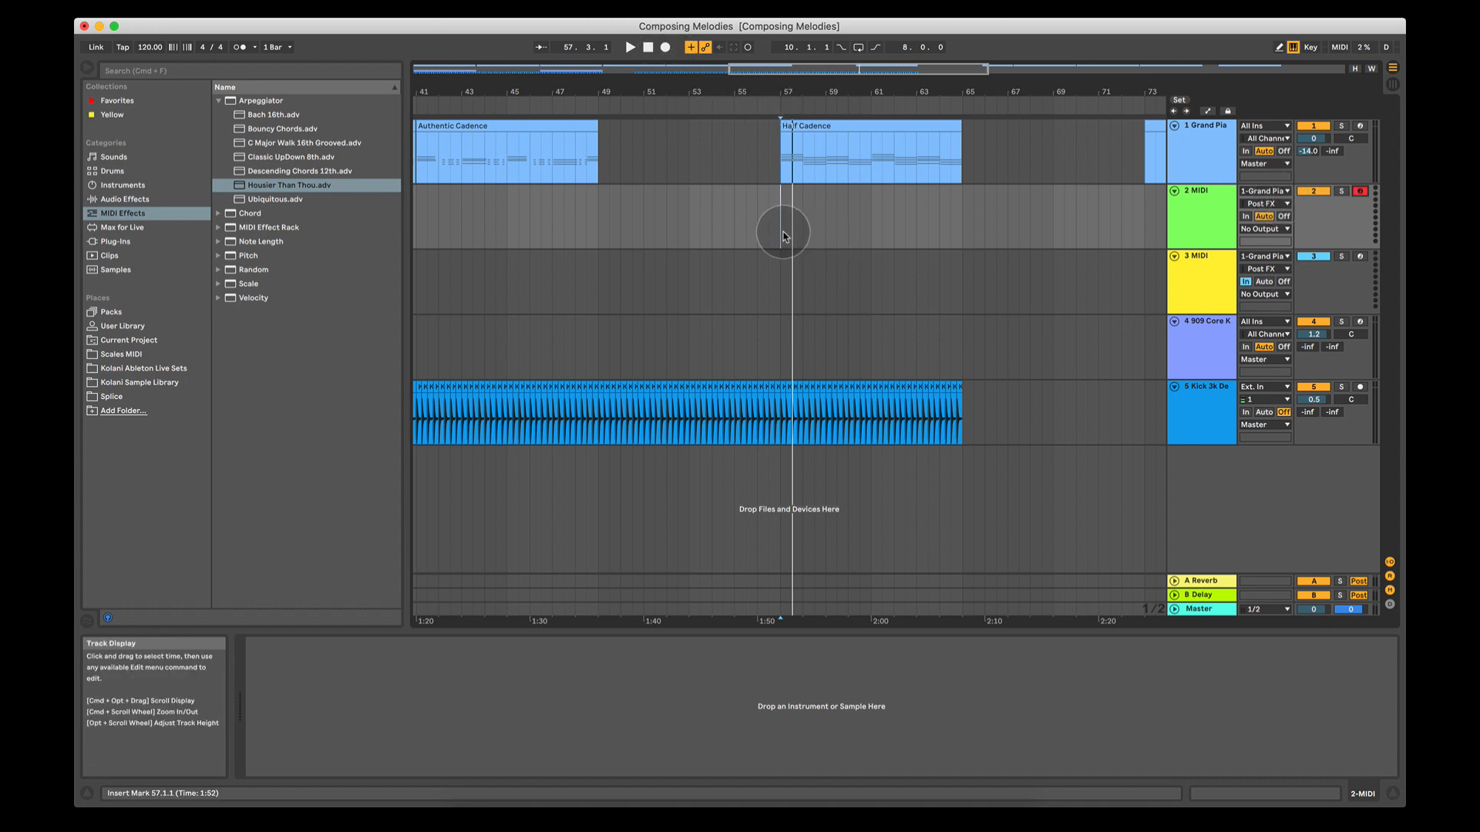
# Select bars 57–65 on the new track and set the loop brace over them.
pyautogui.moveTo(779, 226); pyautogui.dragTo(964, 226)
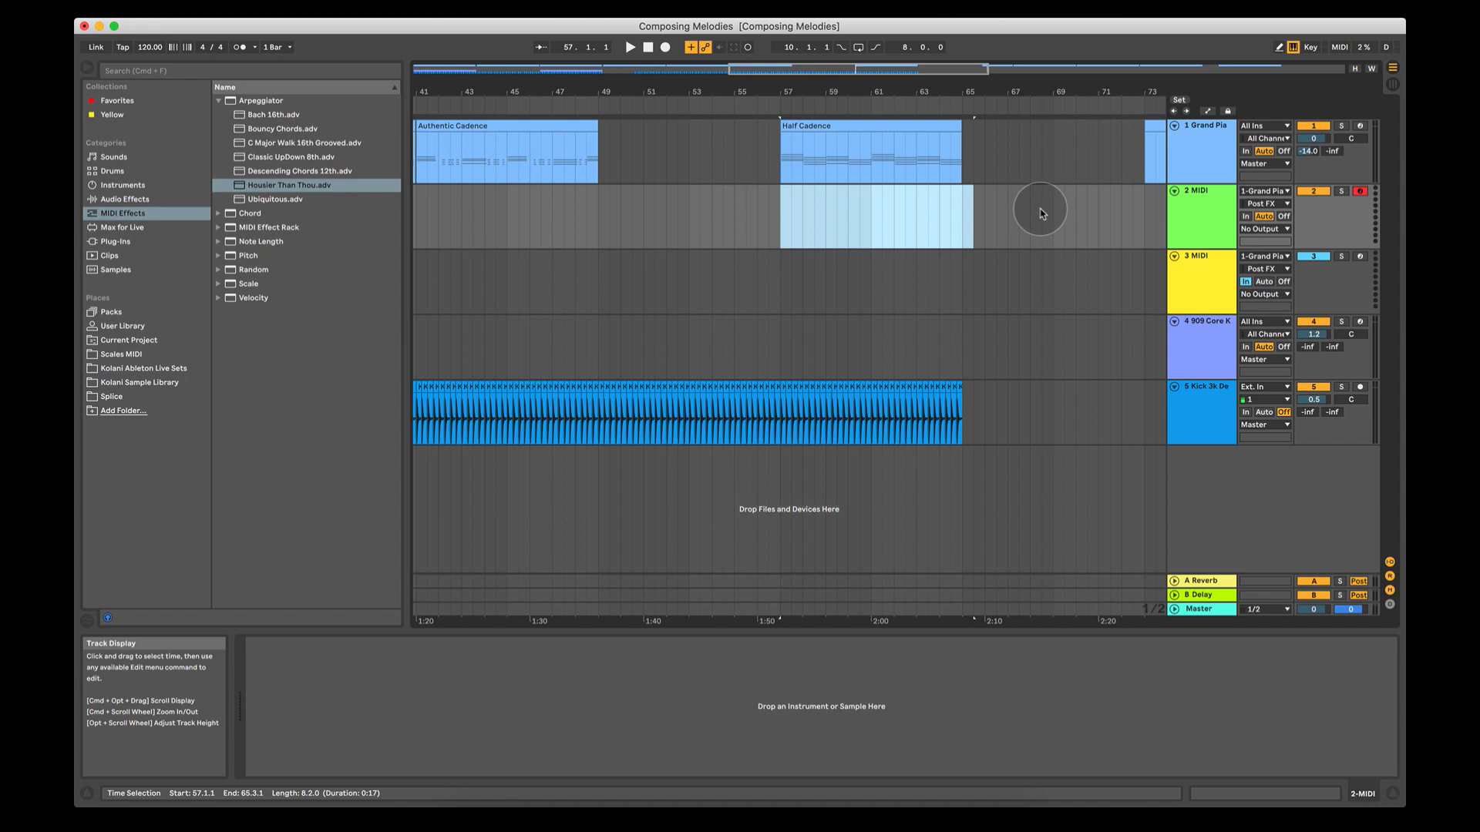
pyautogui.click(778, 220)
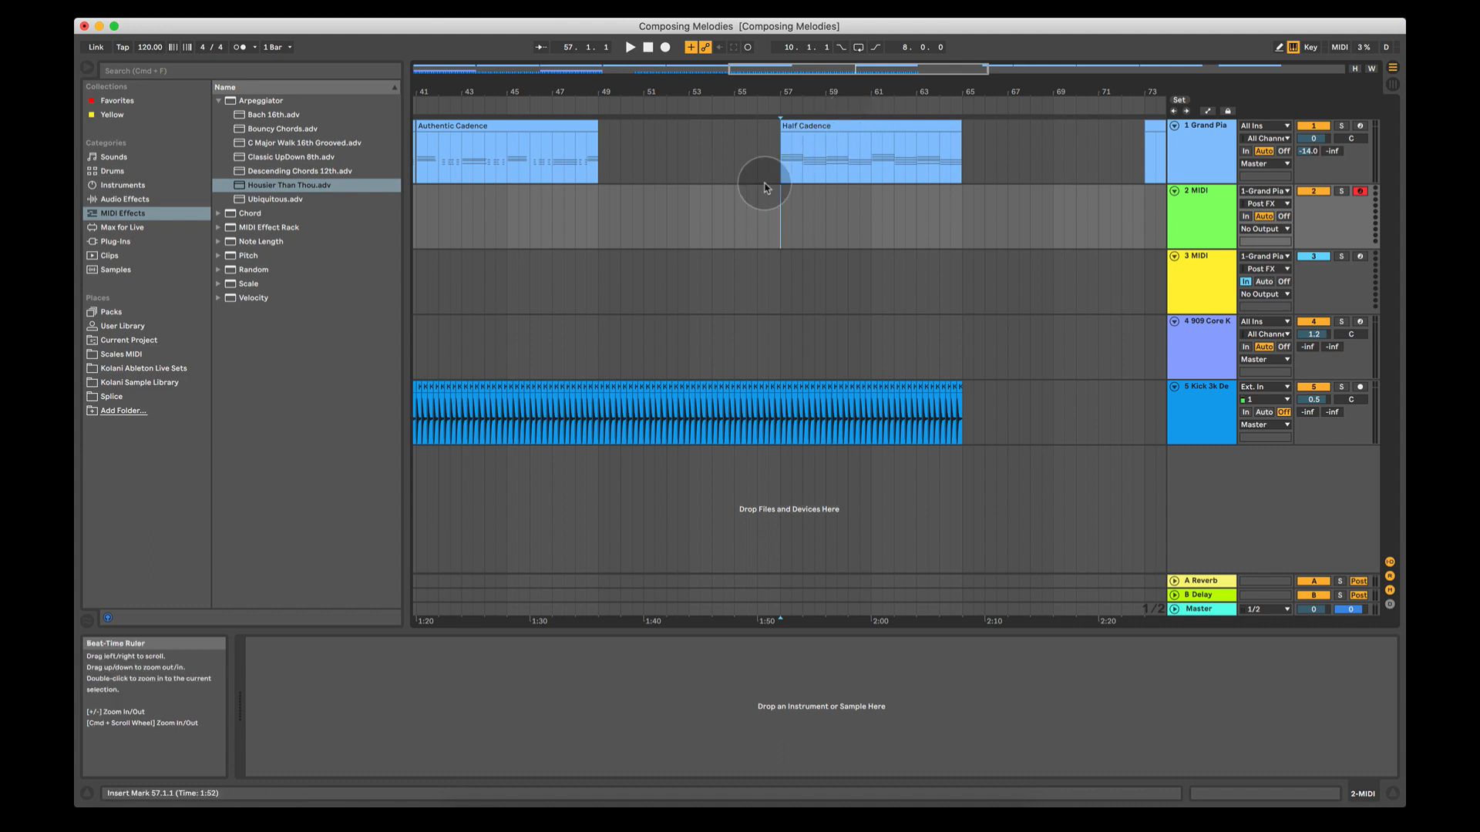
pyautogui.moveTo(872, 47)
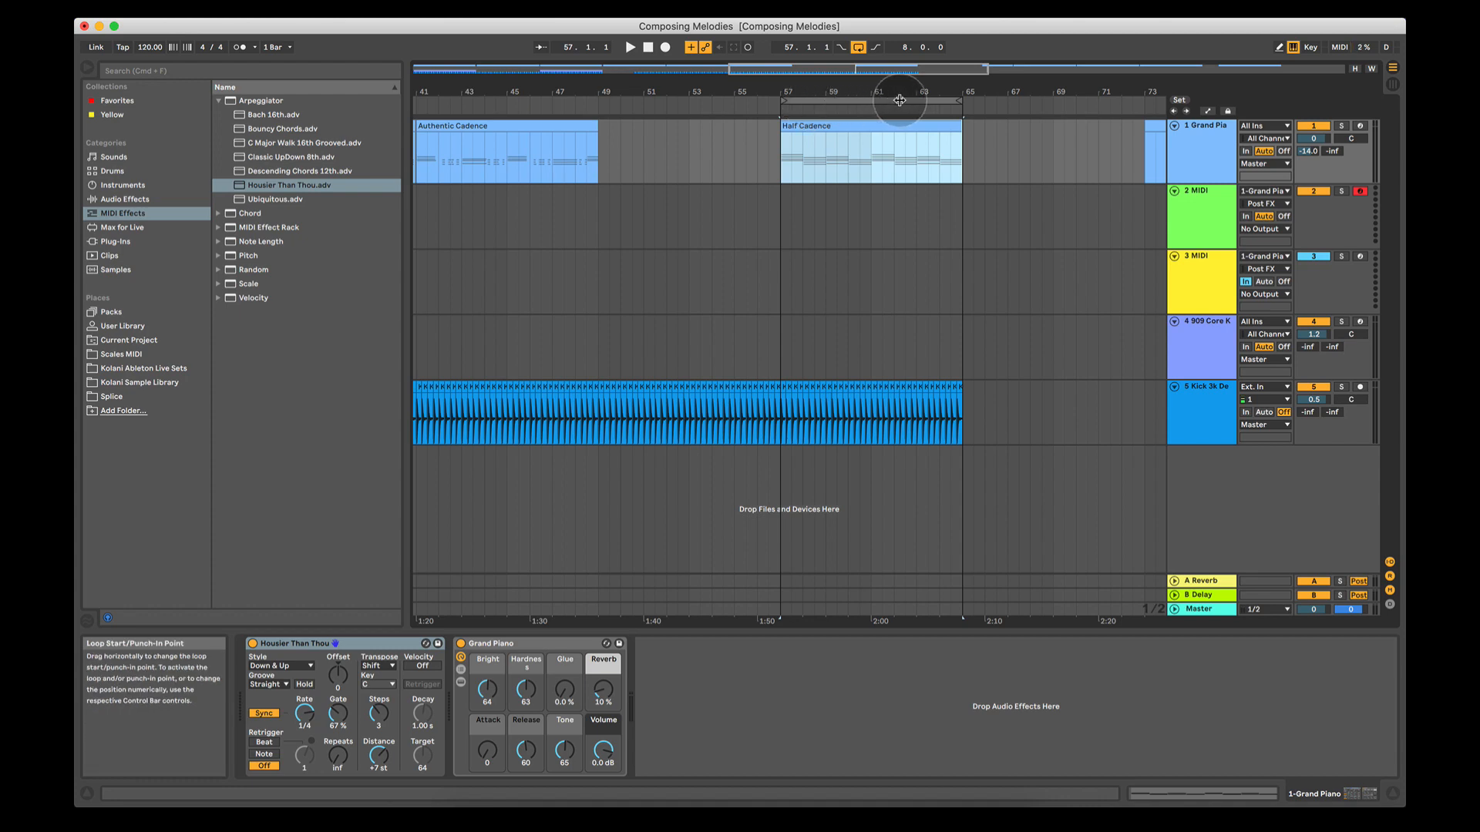
pyautogui.click(854, 47)
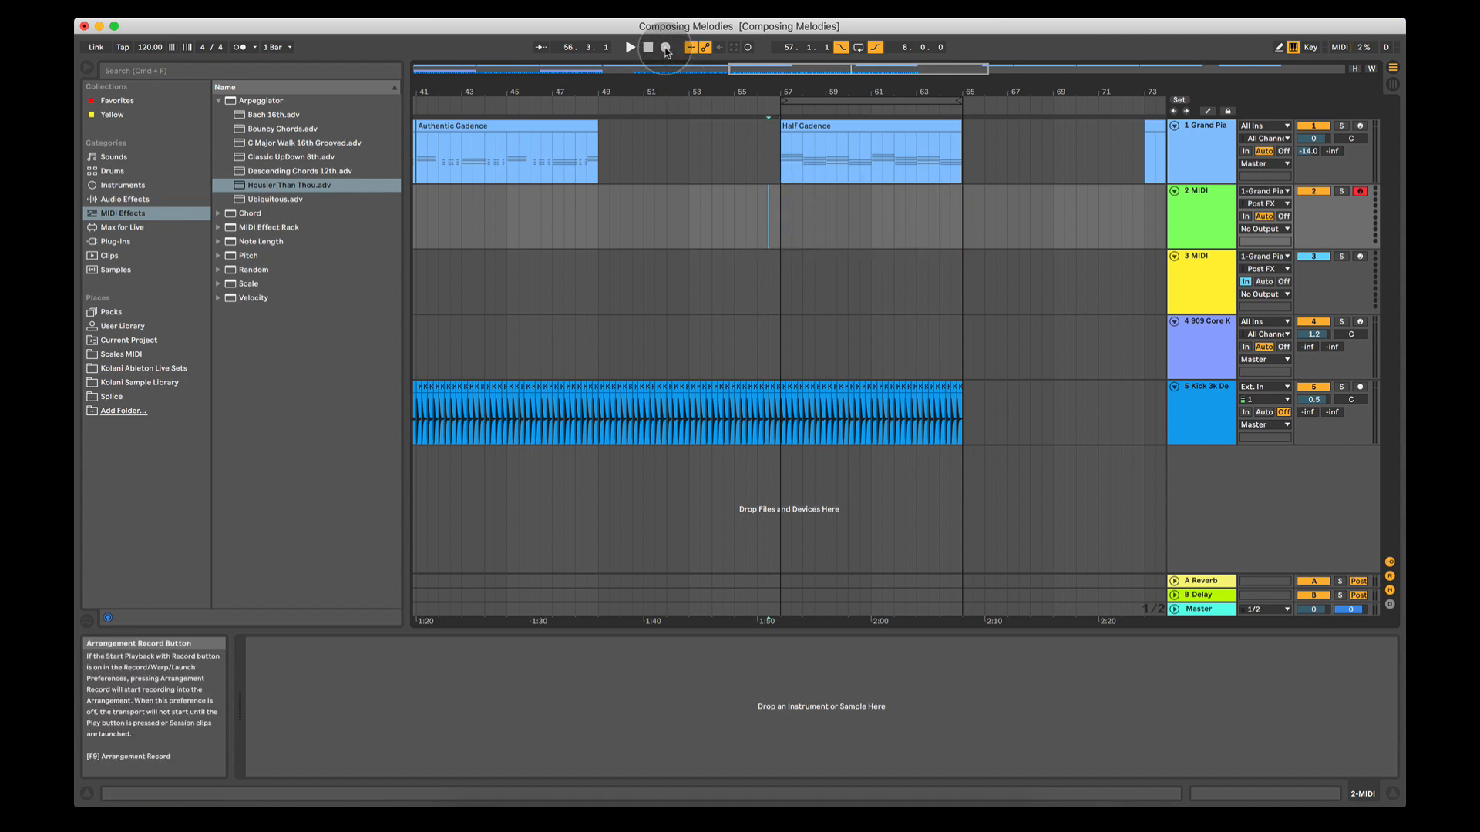
# Record bars 57–65 onto the new track, stop, and open the 2-MIDI 1 clip.
pyautogui.click(664, 47)
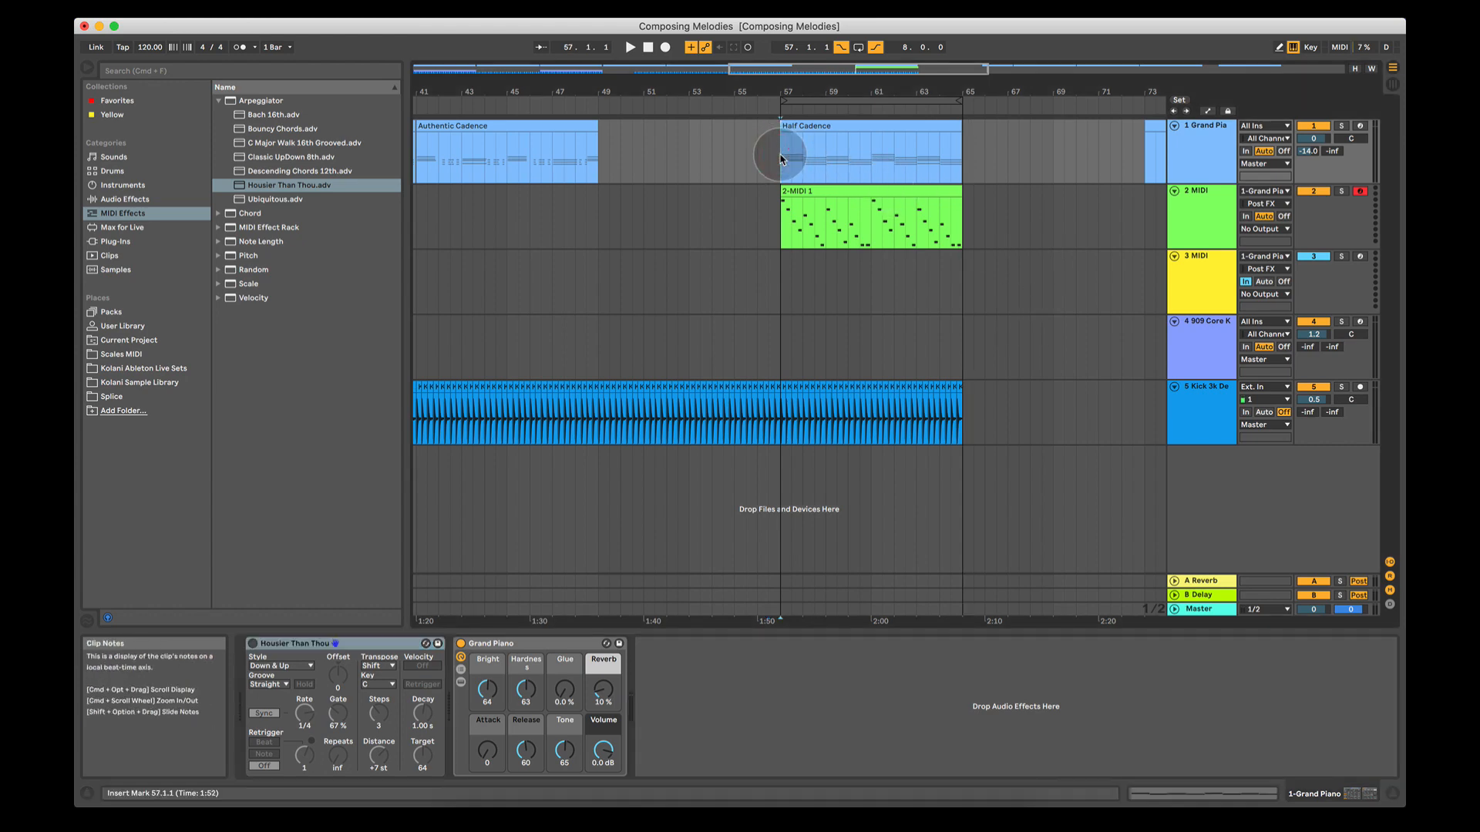
pyautogui.click(630, 47)
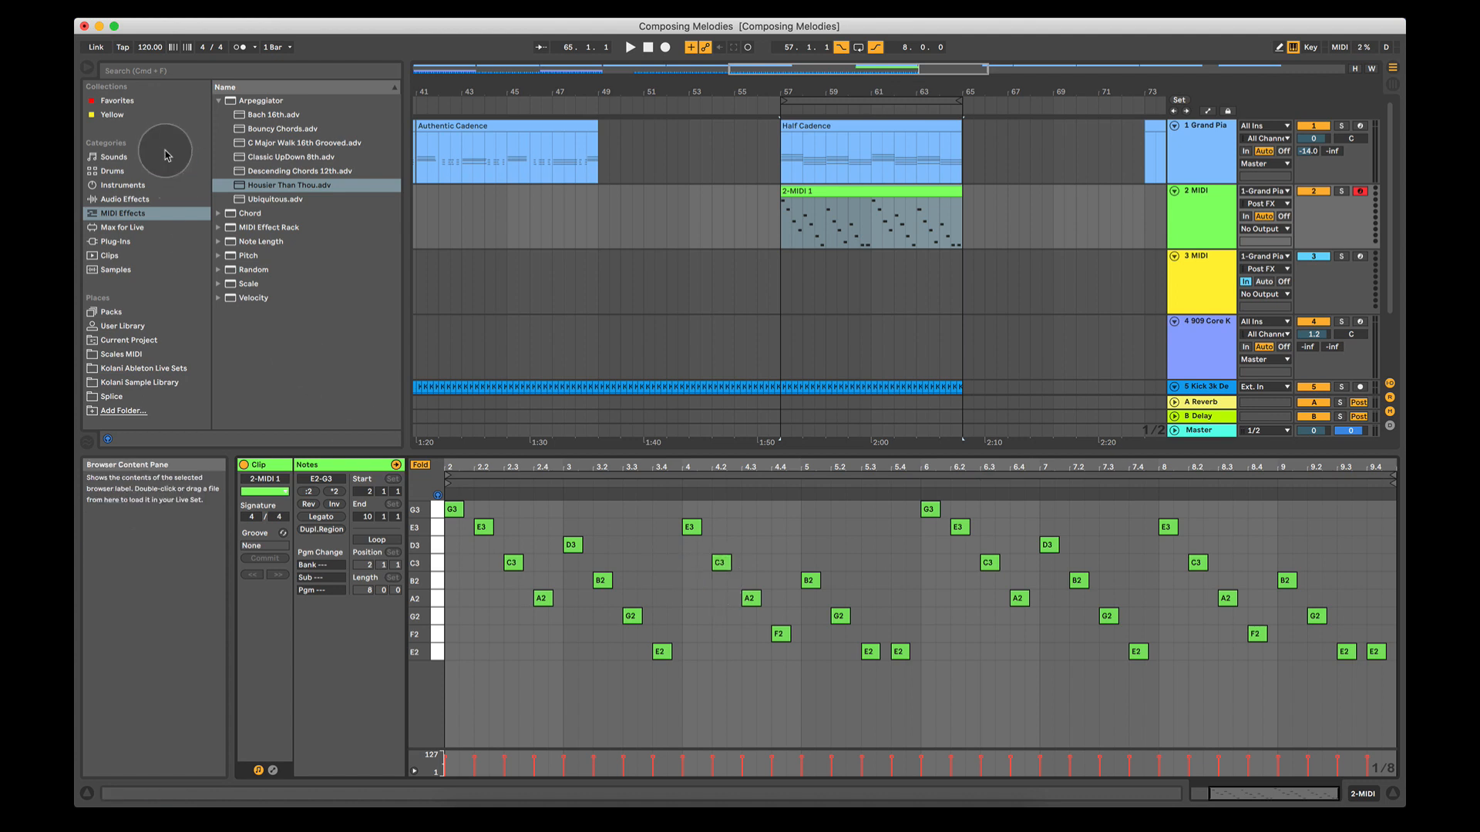
# Open Sounds > Synth Lead and preview presets like Electrik High Wobble and Dual Osc3 Buzz Lead.
pyautogui.click(113, 156)
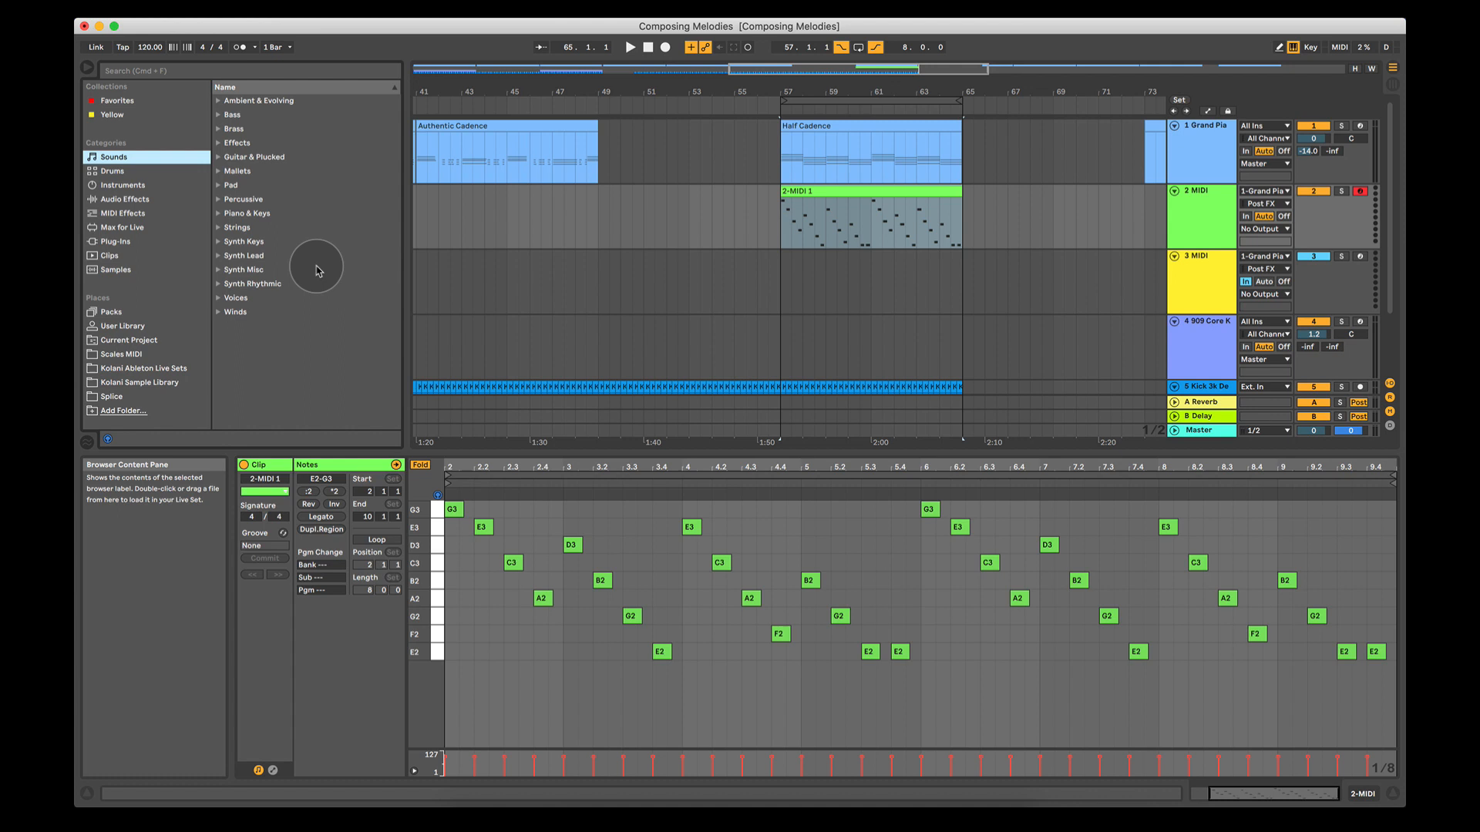
pyautogui.click(243, 256)
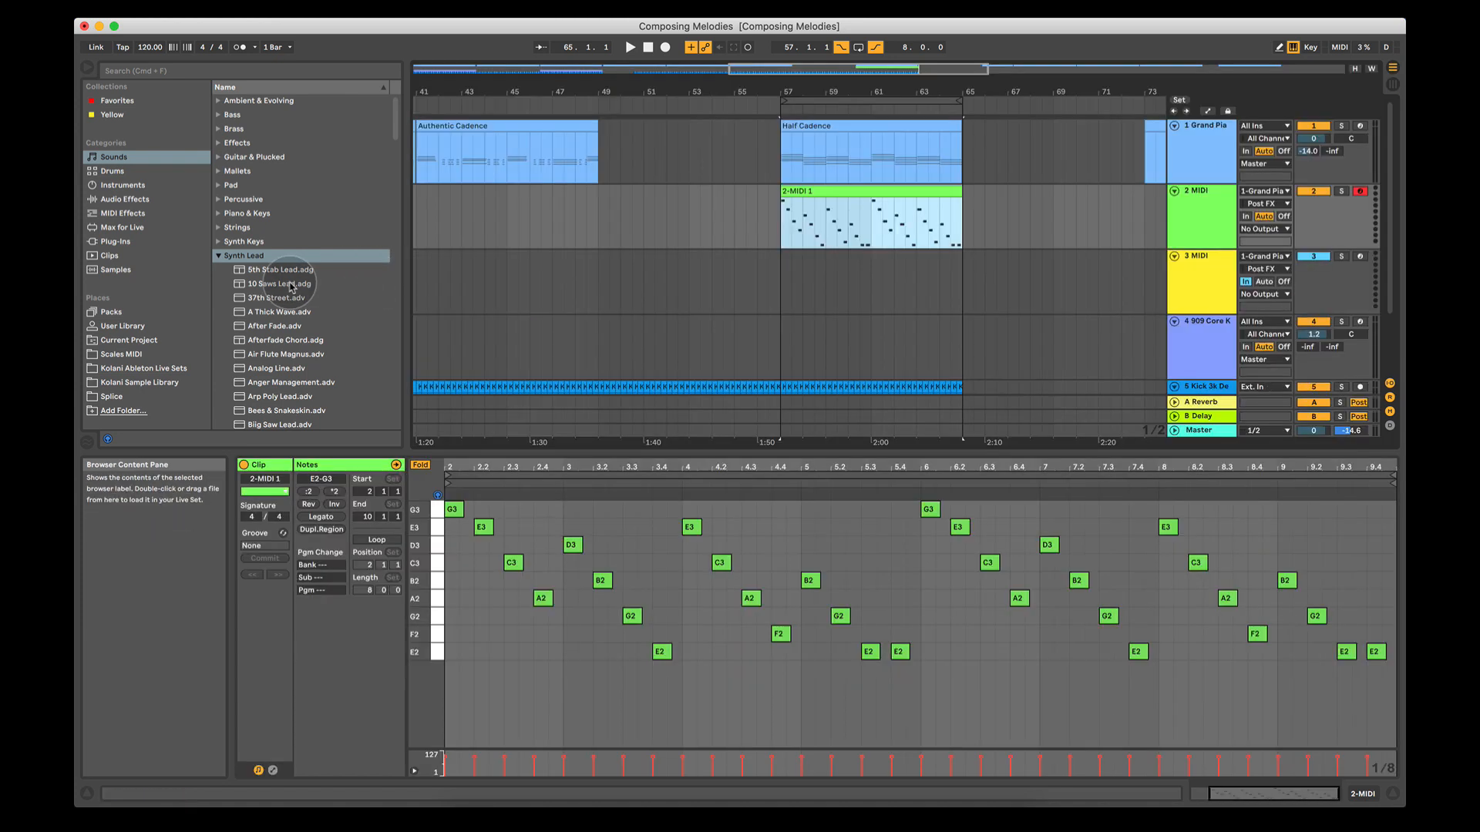
pyautogui.click(282, 311)
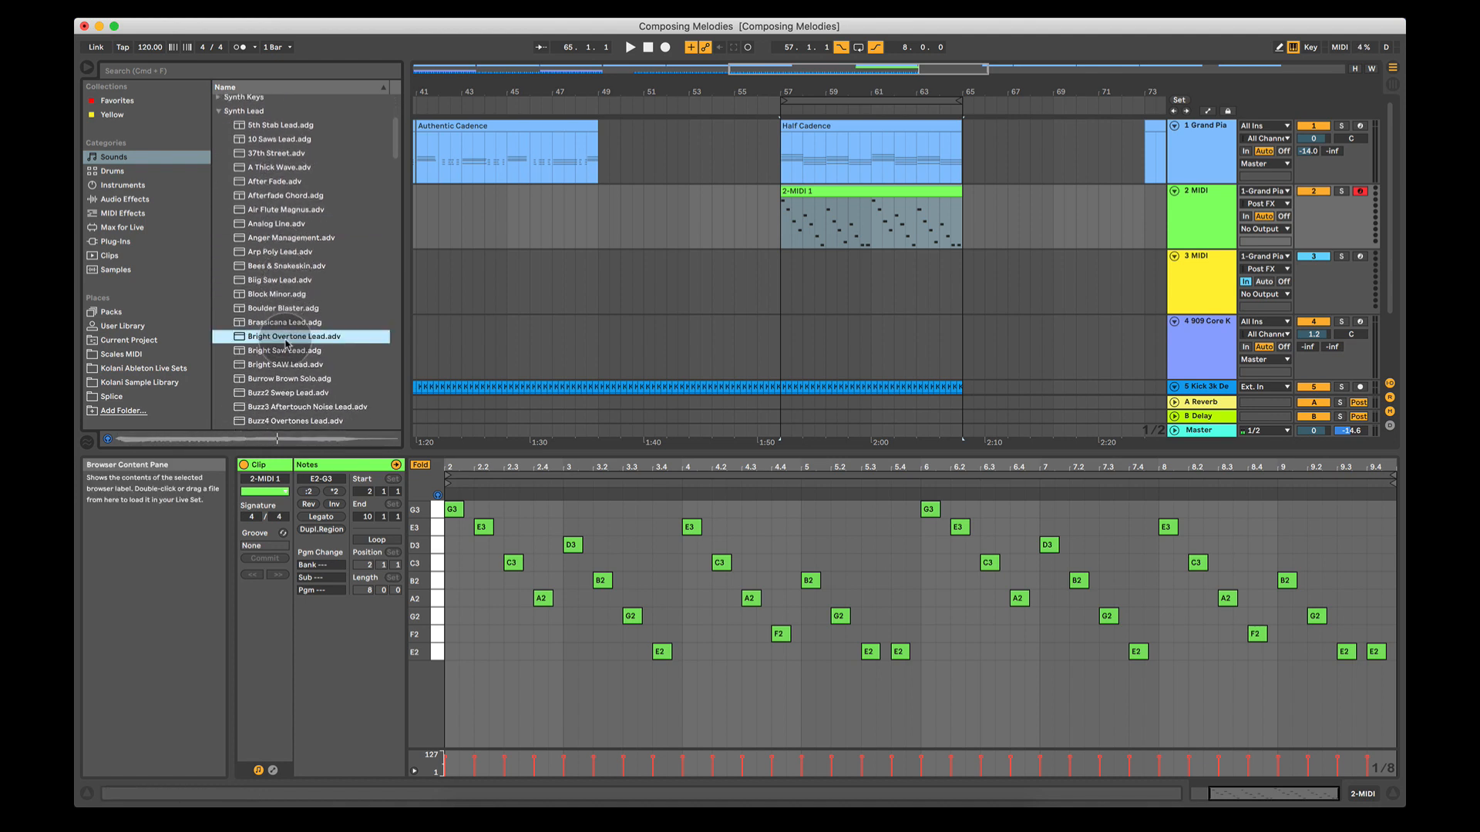
pyautogui.scroll(-3)
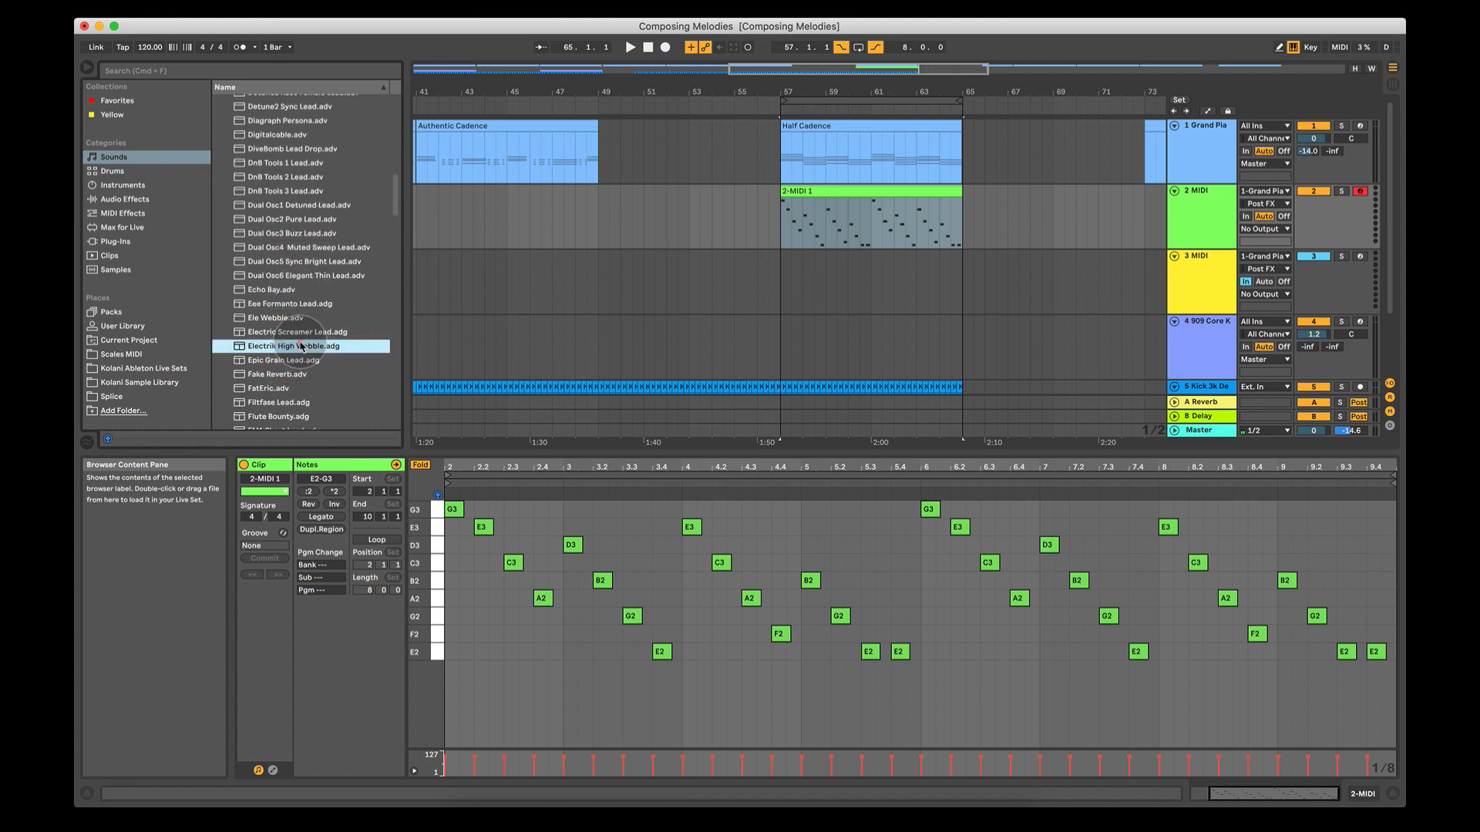
pyautogui.click(293, 233)
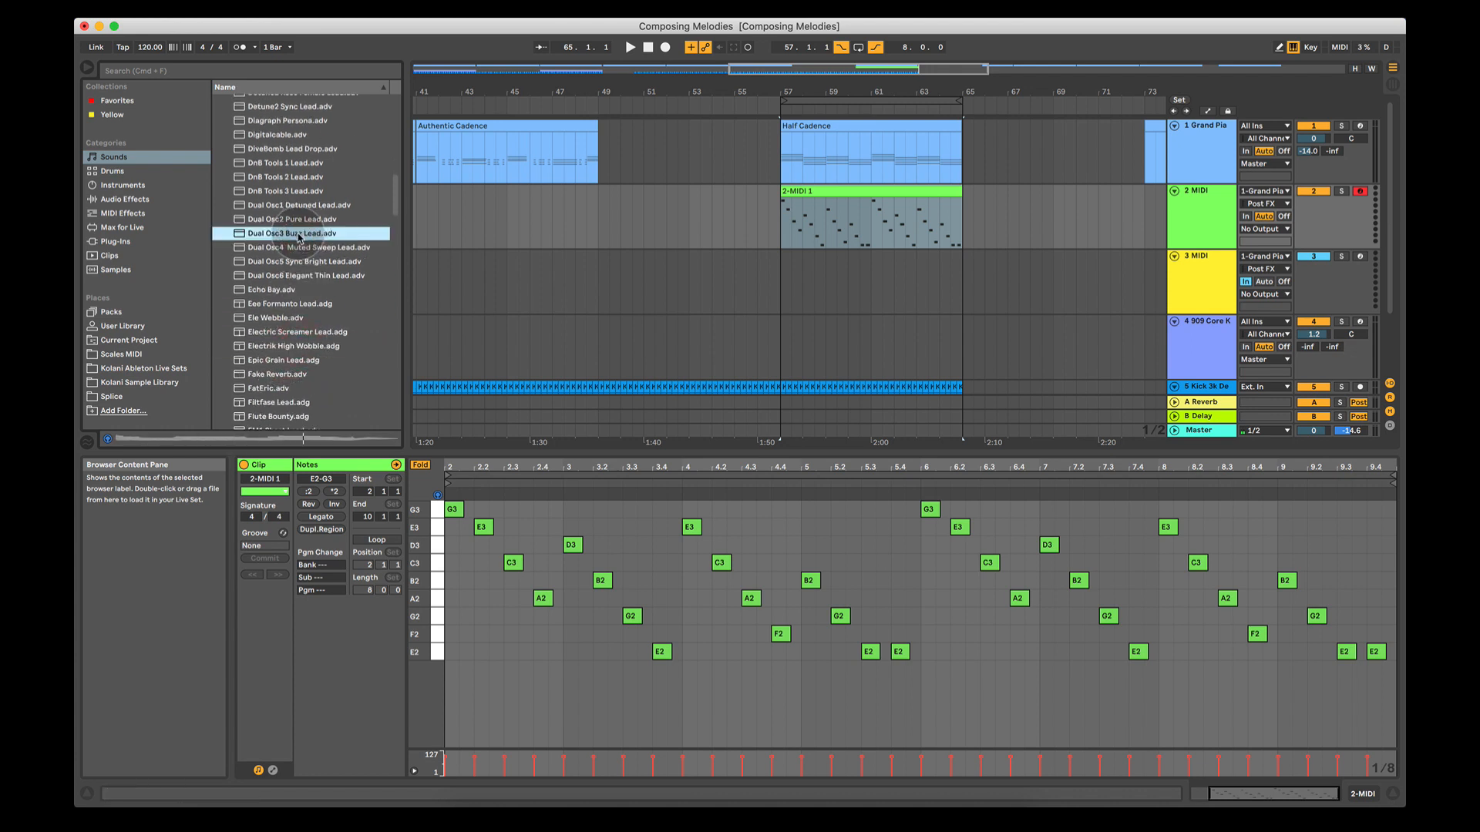
pyautogui.click(302, 275)
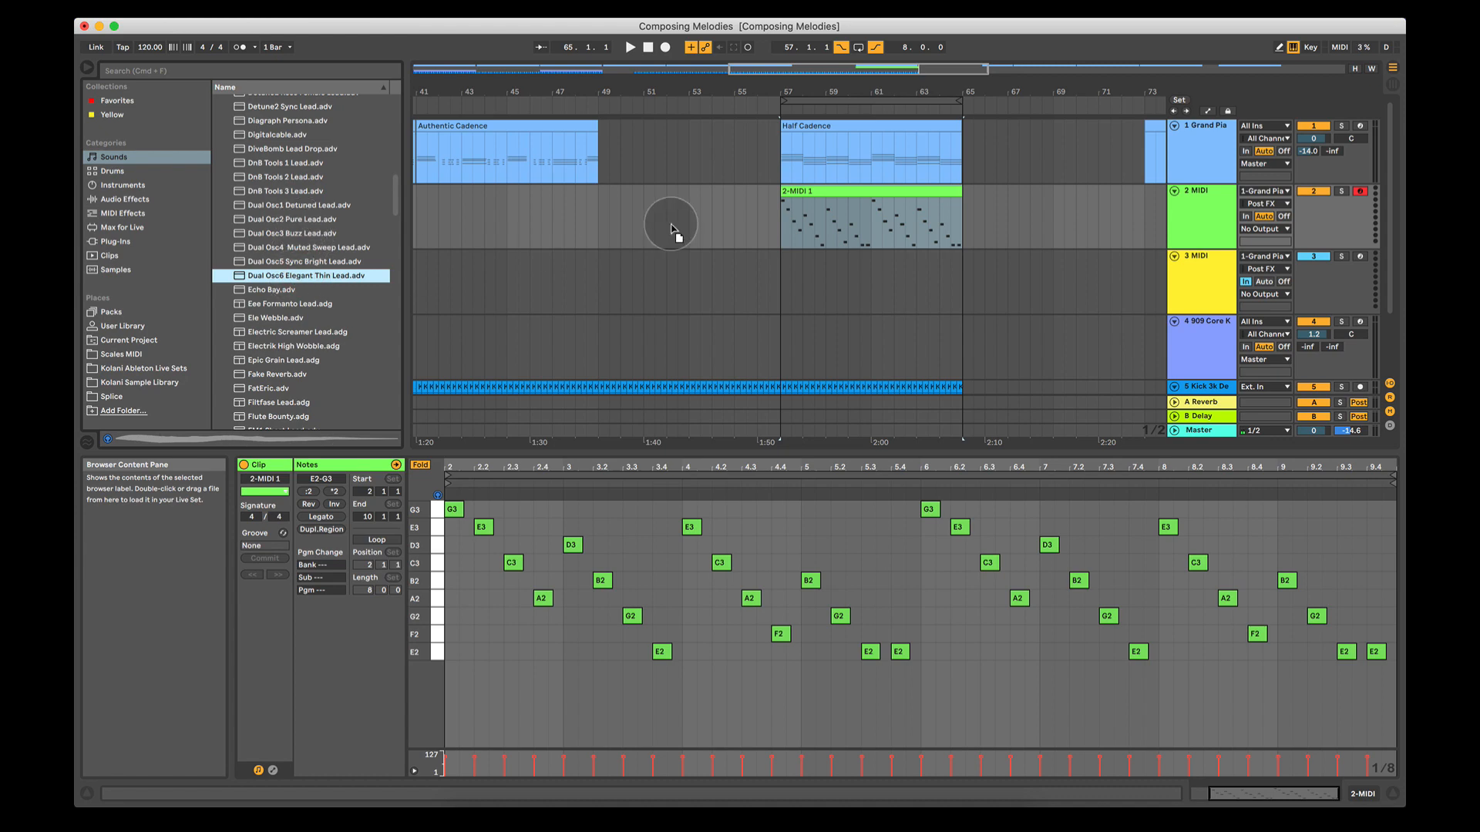
pyautogui.moveTo(806, 223)
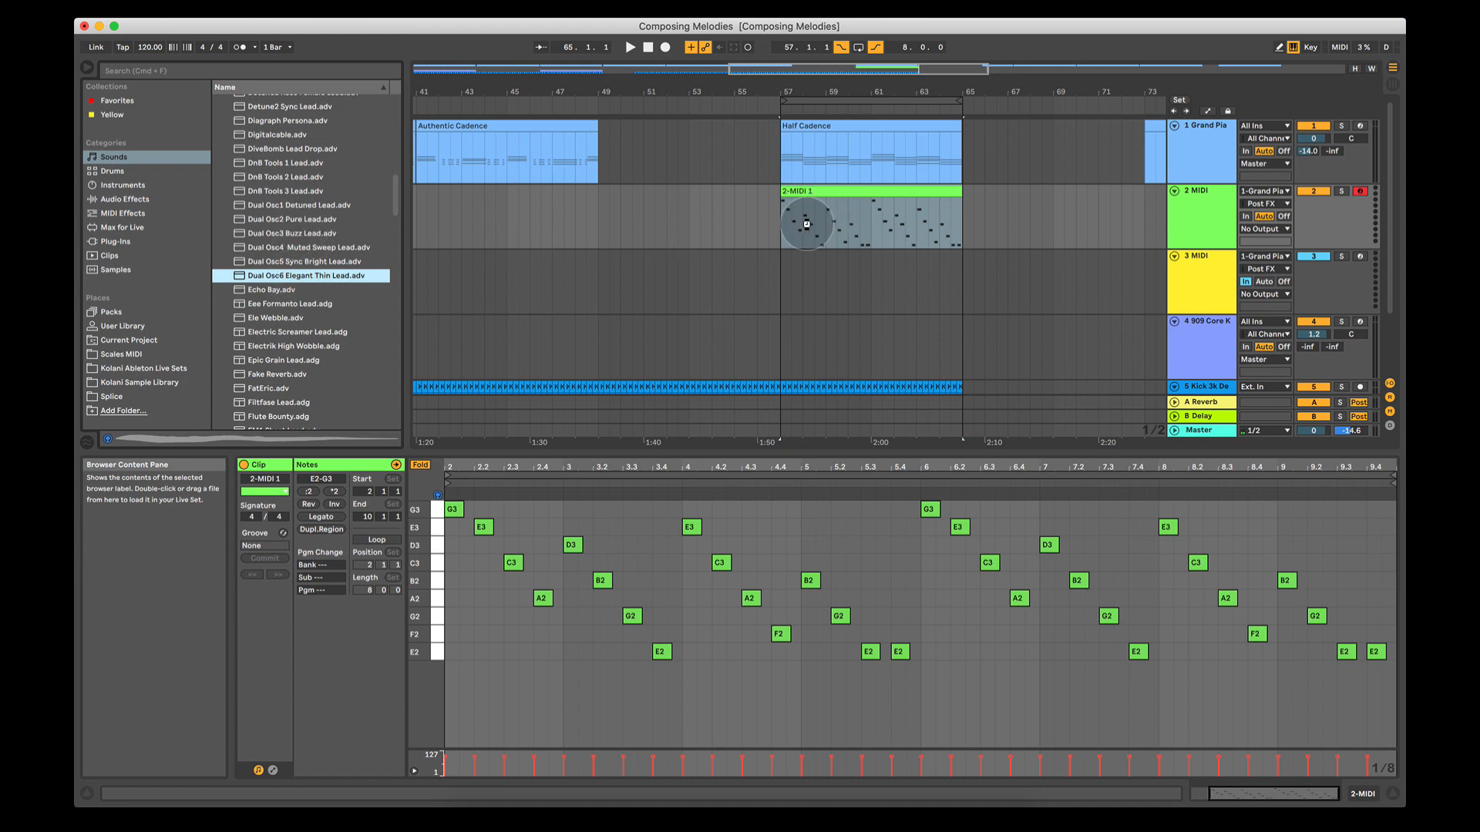